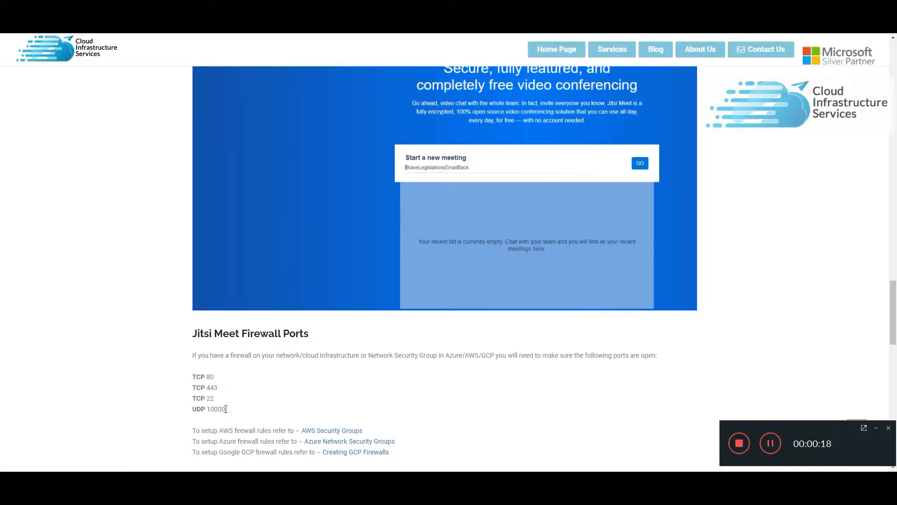
- Note the required Jitsi Meet firewall ports and go to the AWS Security Groups page
click(236, 384)
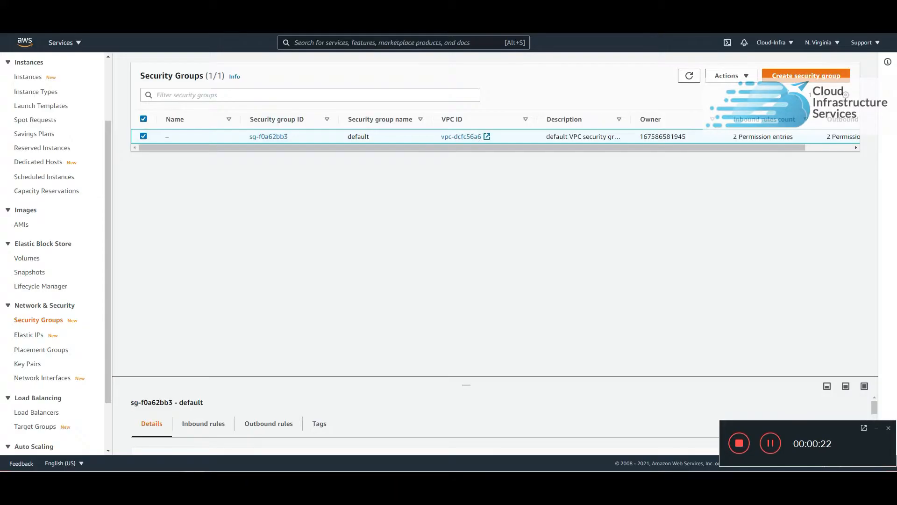
mouse_move(39, 319)
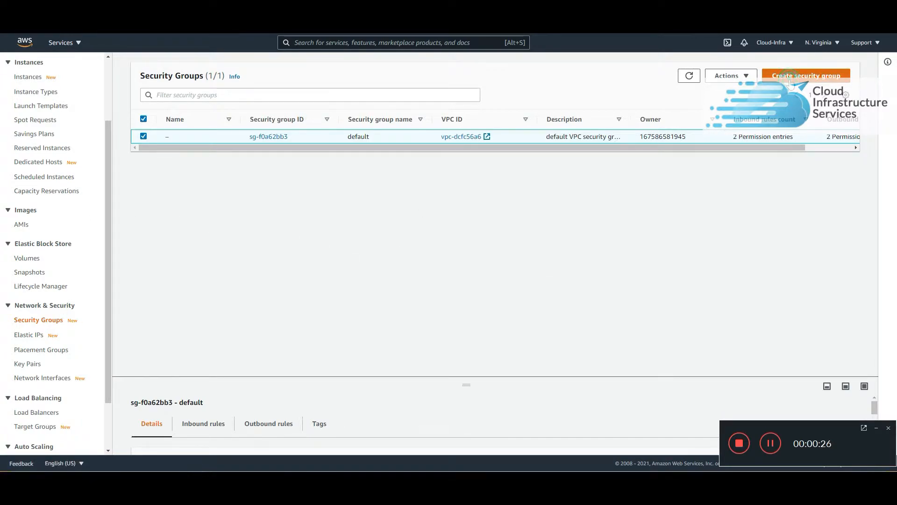
- Start a new security group named JitsiFW, with JitsiFW also as its description
click(806, 75)
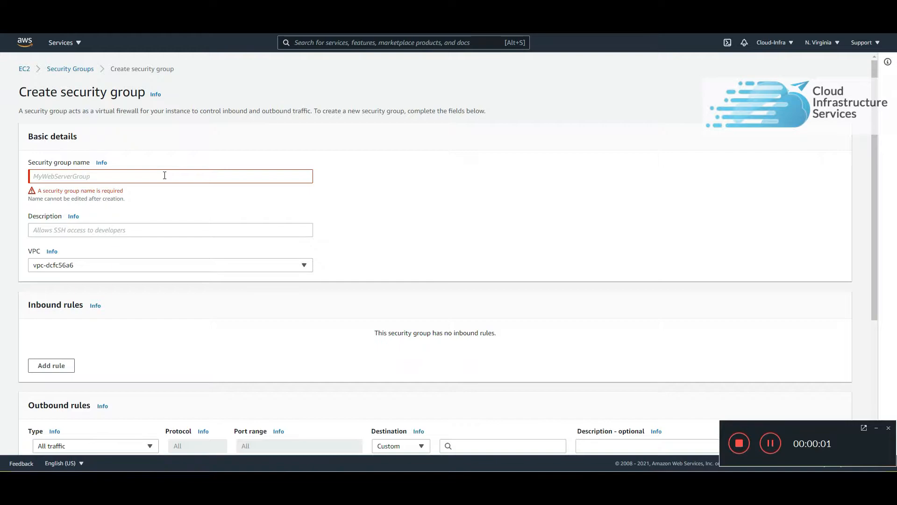
text(JitsiFW)
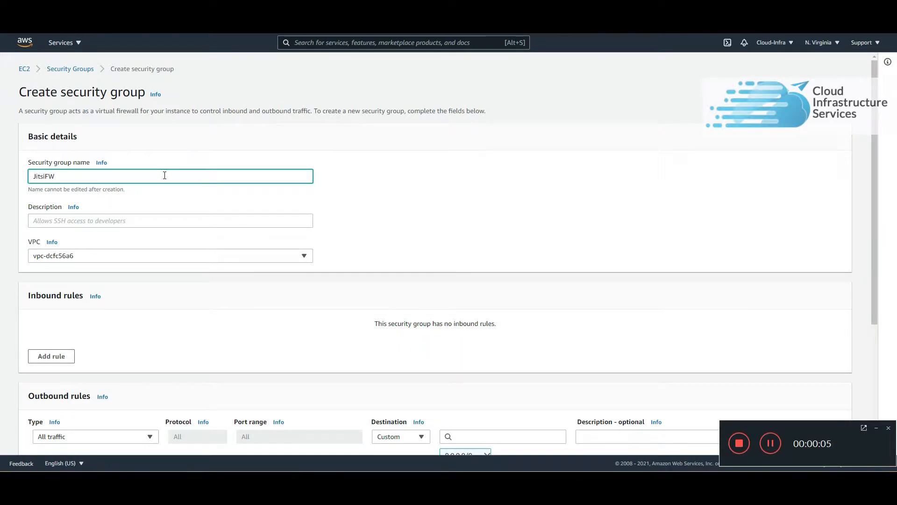
right_click(44, 175)
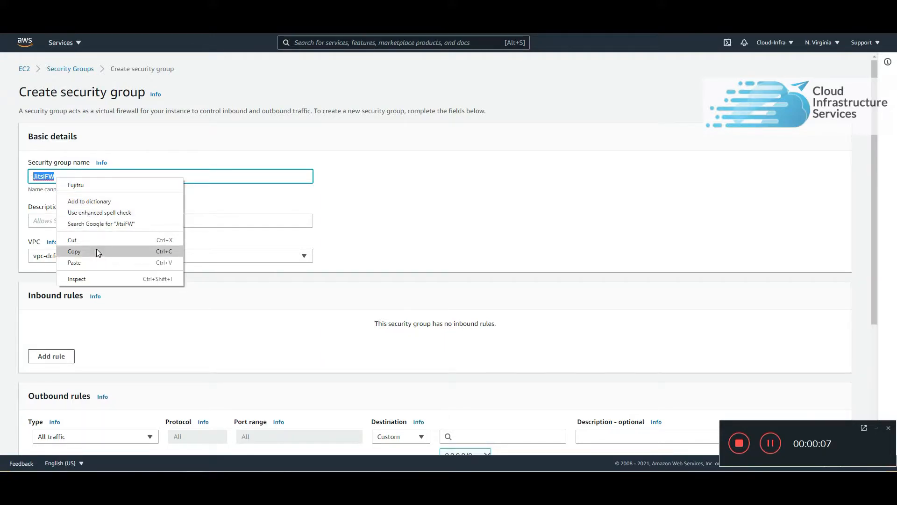
right_click(170, 220)
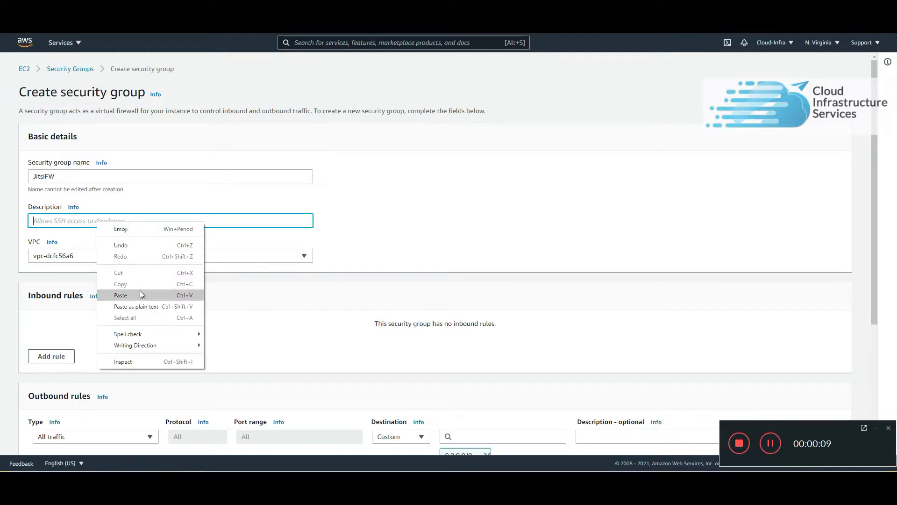
click(120, 295)
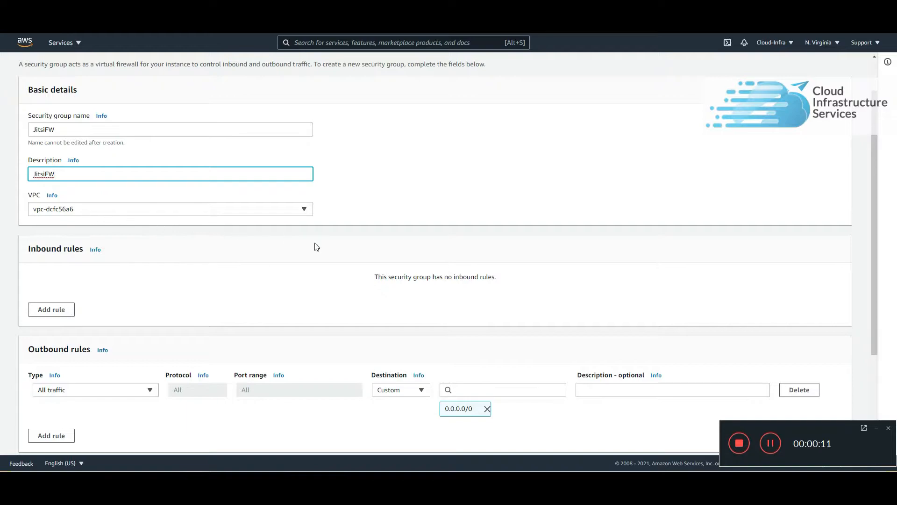
- Add Custom TCP inbound rules for ports 80, 443 and 22, each with source Anywhere
scroll(down, 3)
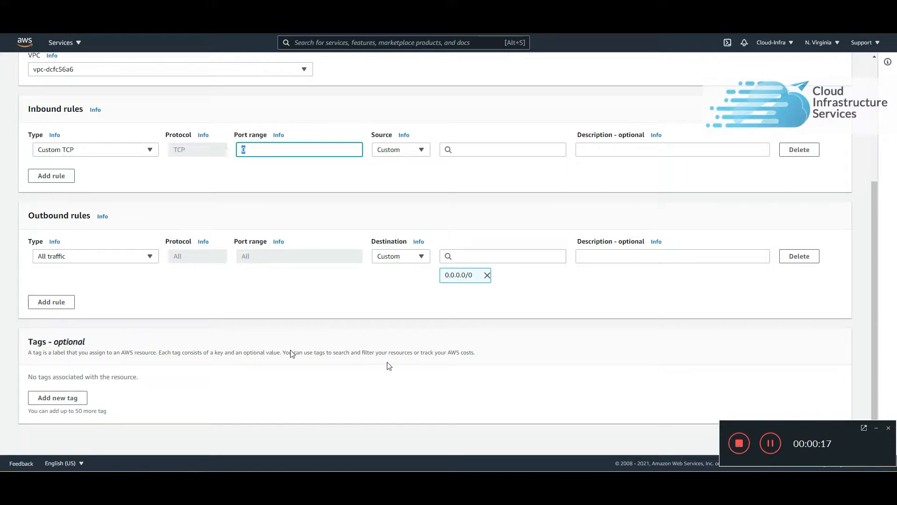
mouse_move(263, 161)
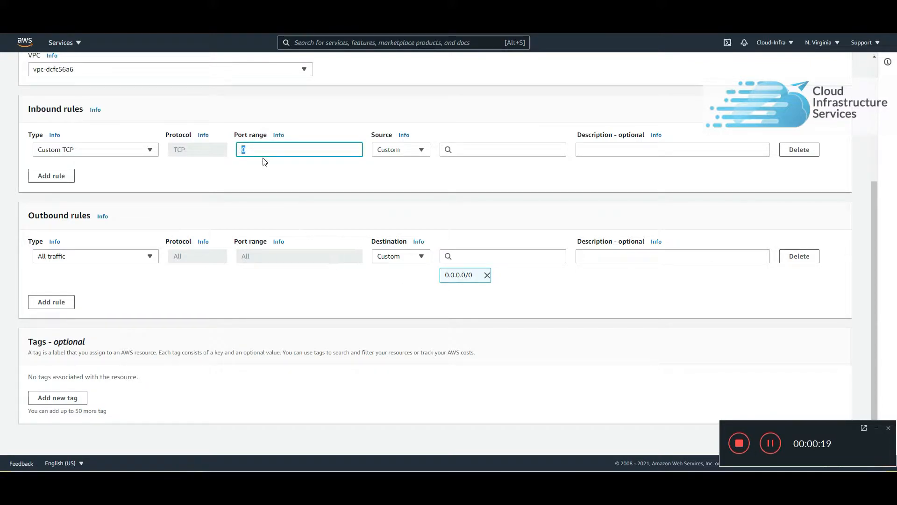
click(400, 149)
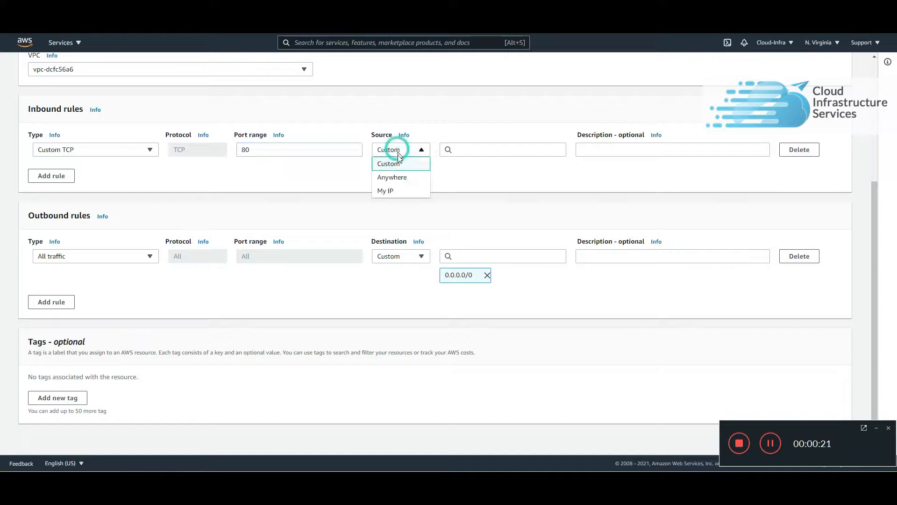
click(392, 176)
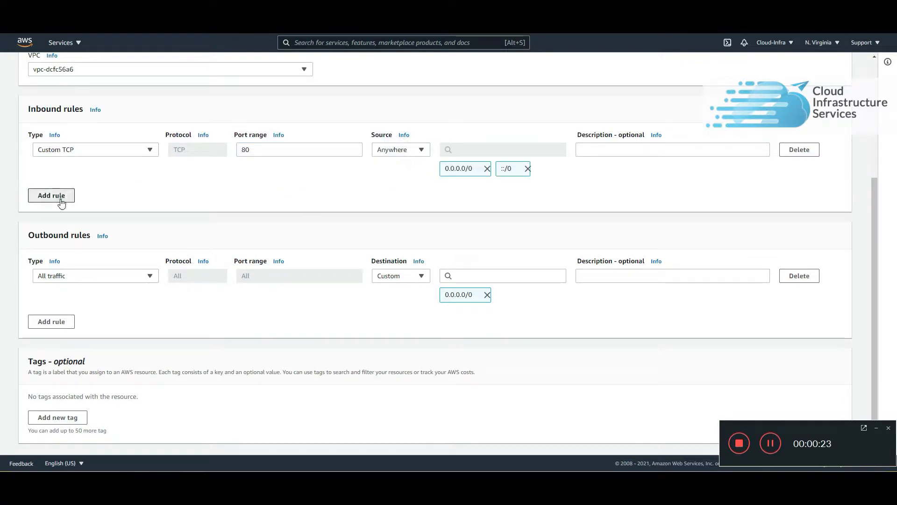
text(4)
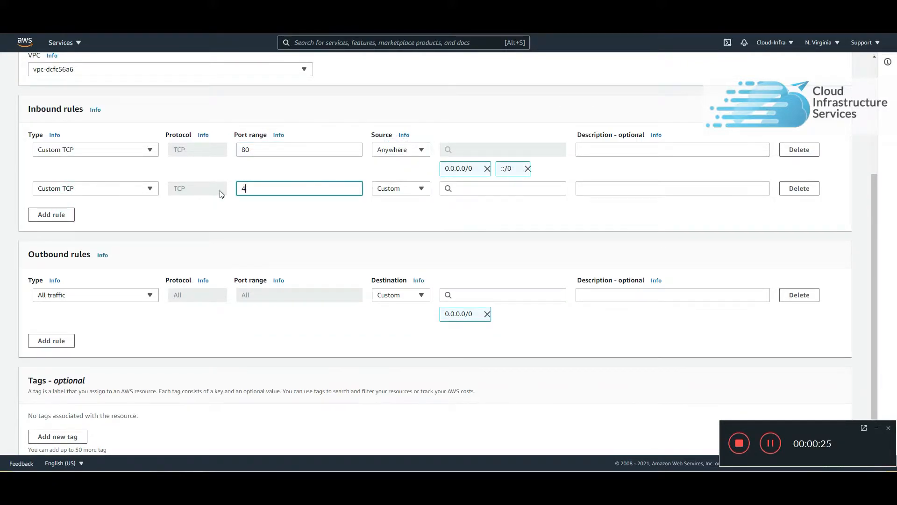
click(51, 214)
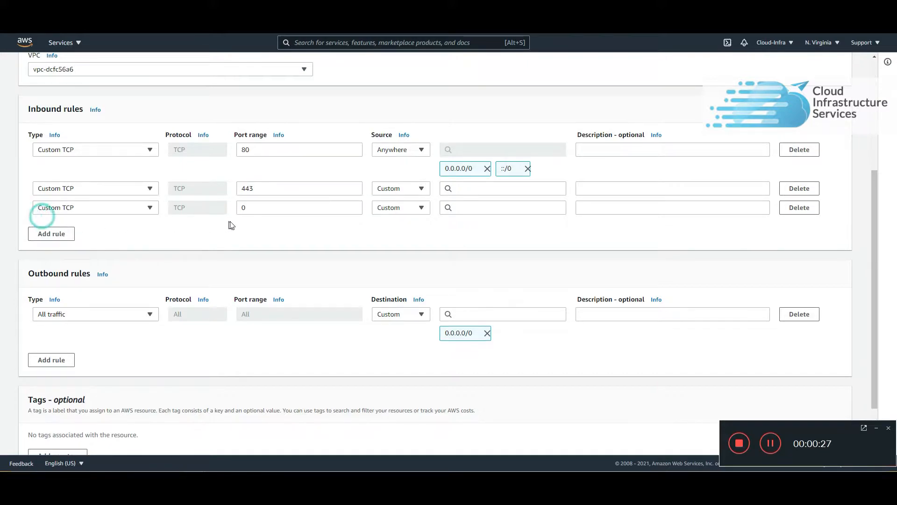
text(22)
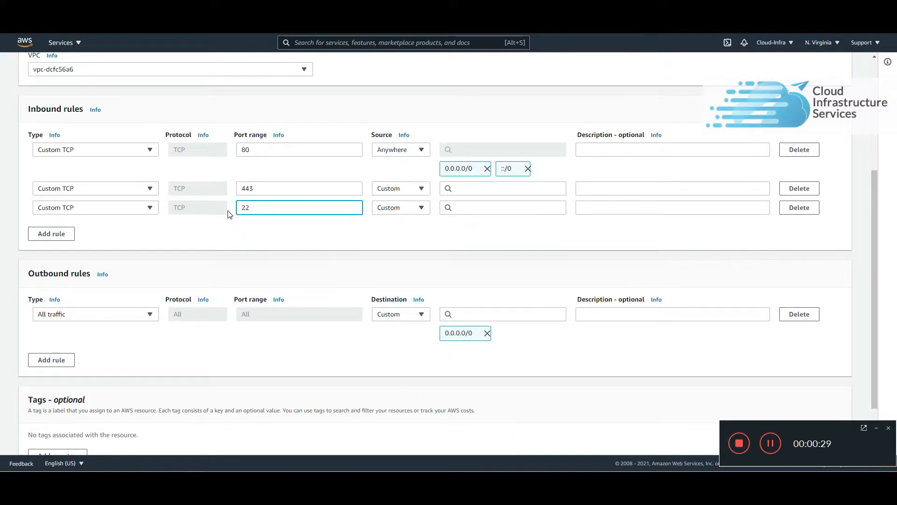
click(400, 189)
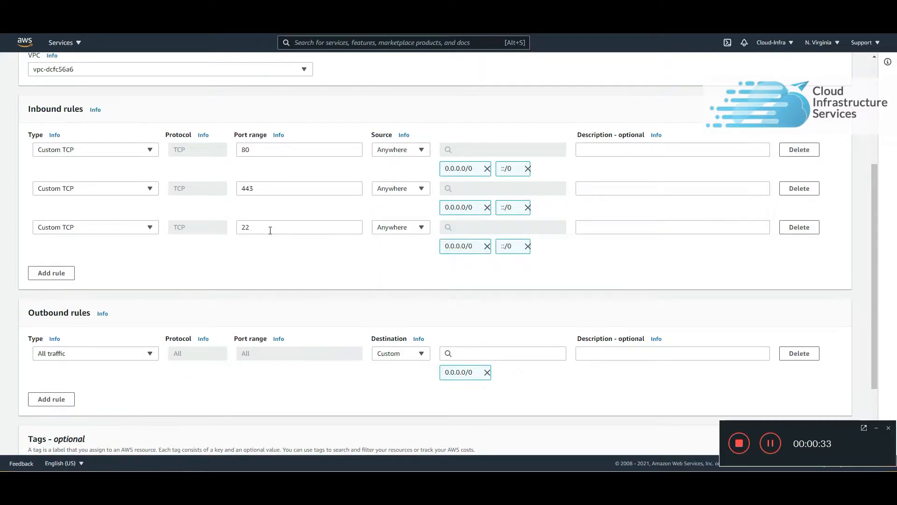
click(298, 227)
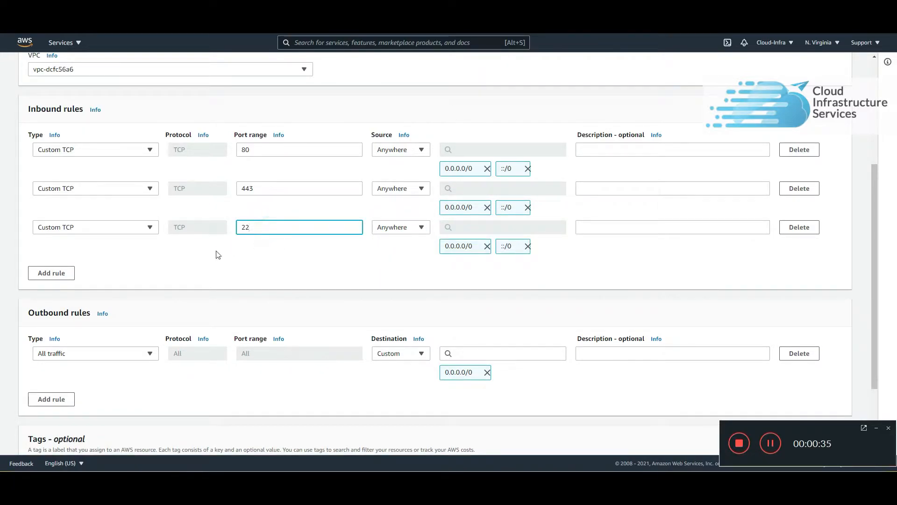
click(400, 226)
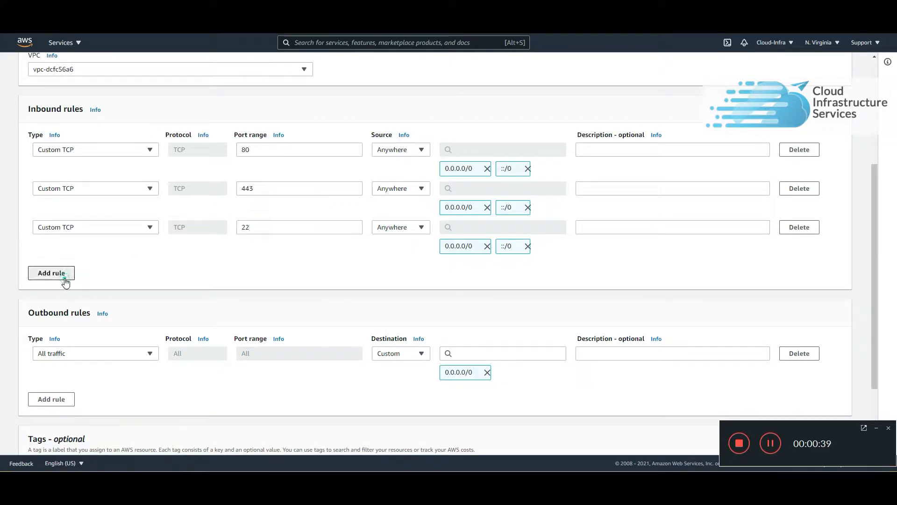
- Add a fourth inbound rule of type Custom UDP with port range 10000
click(50, 273)
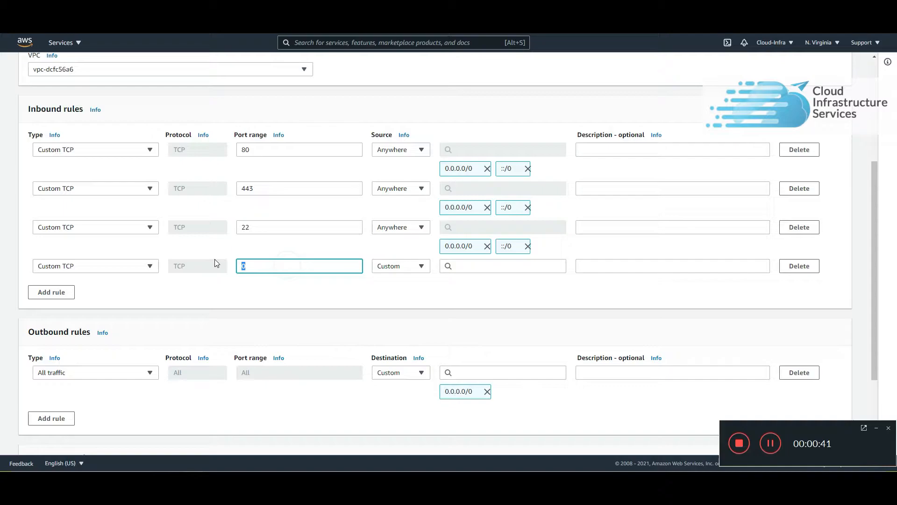
text(100)
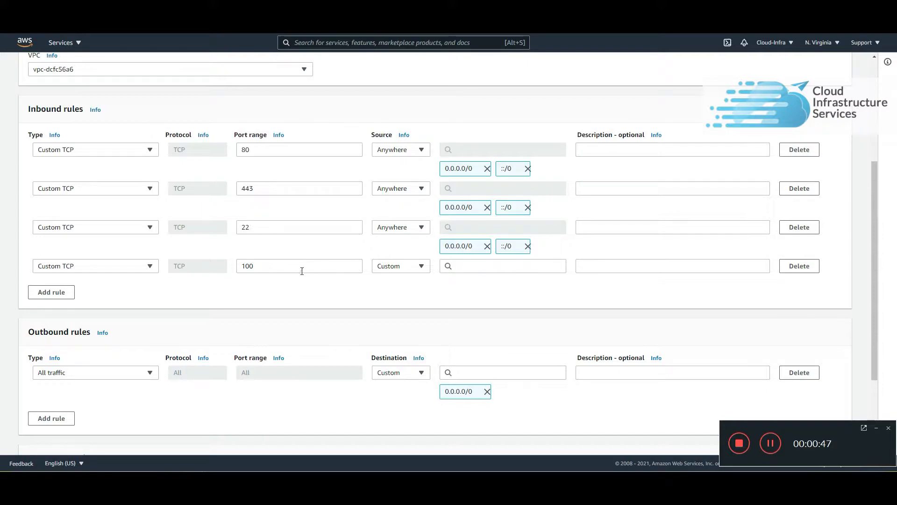
click(95, 266)
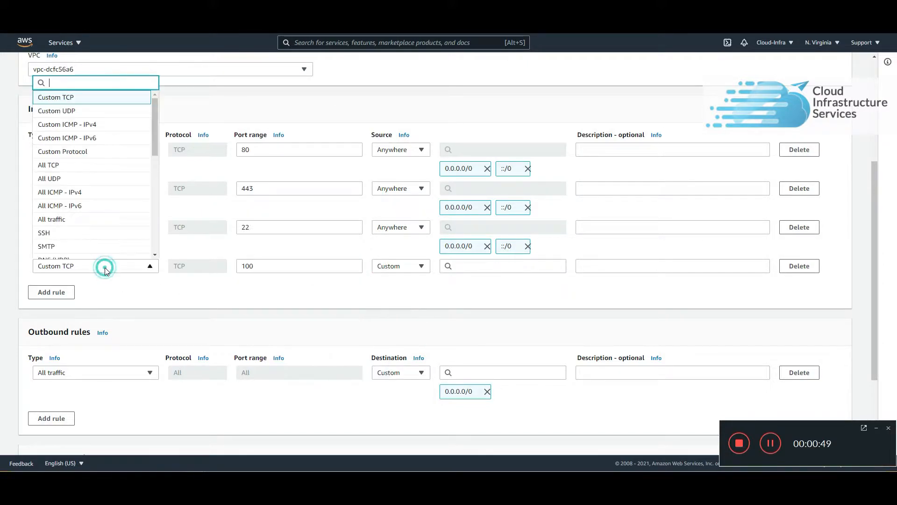
click(56, 110)
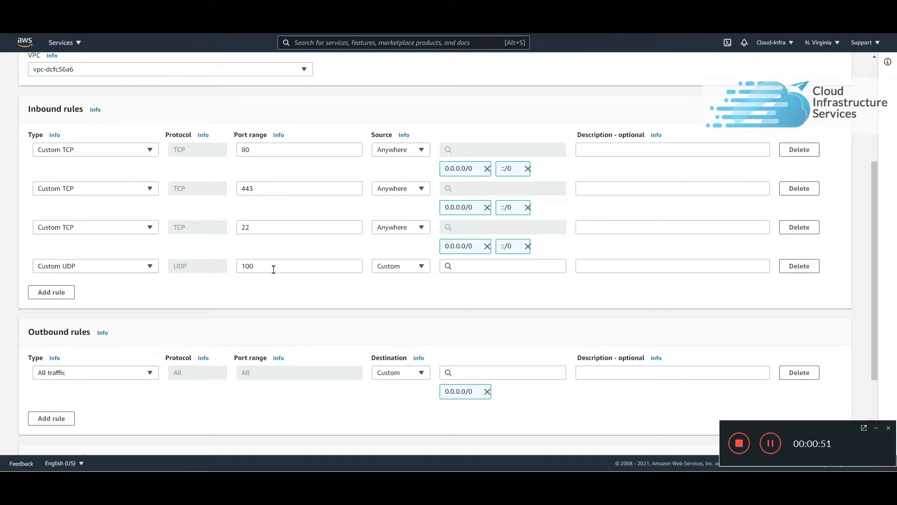
right_click(273, 266)
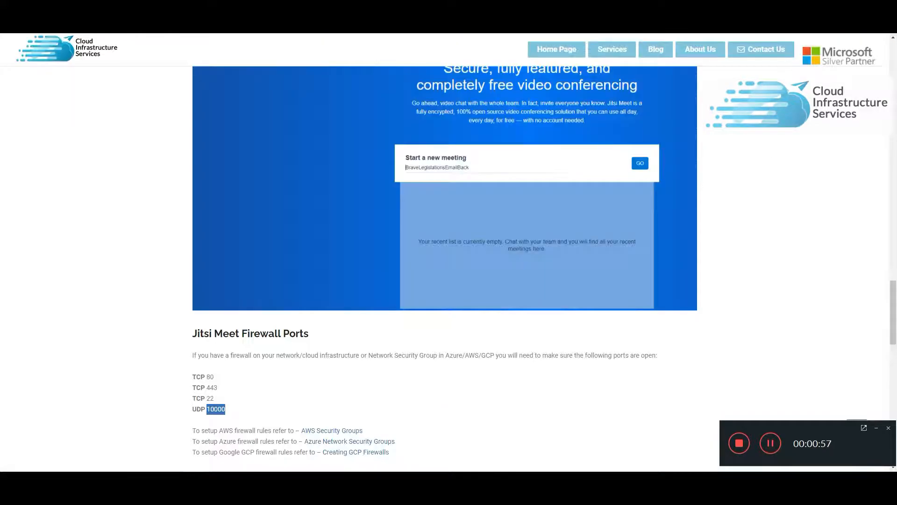
mouse_move(255, 370)
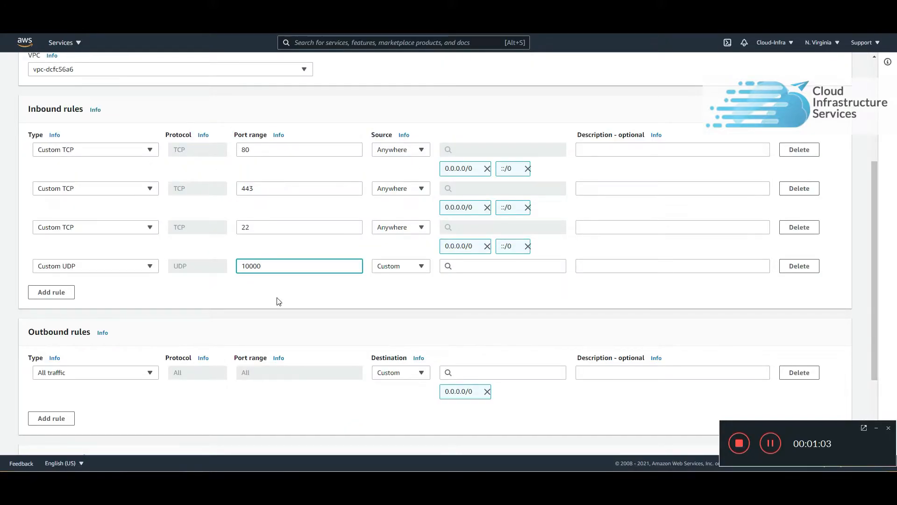
scroll(down, 3)
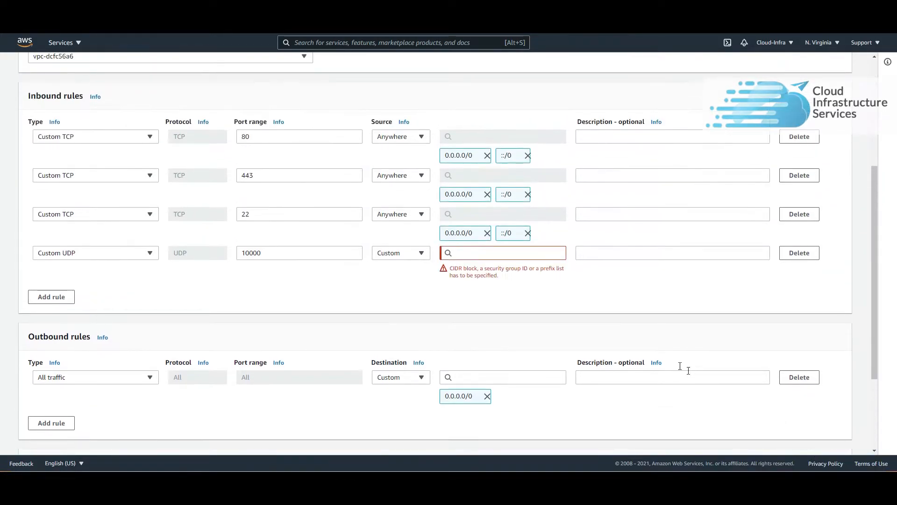
- Set the UDP rule's source to 0.0.0.0/0 and create the JitsiFW group
click(502, 253)
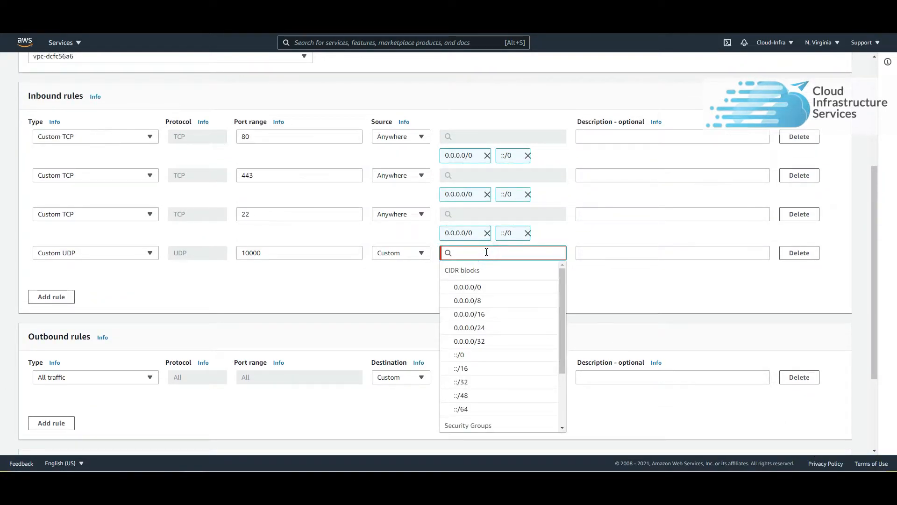
click(467, 286)
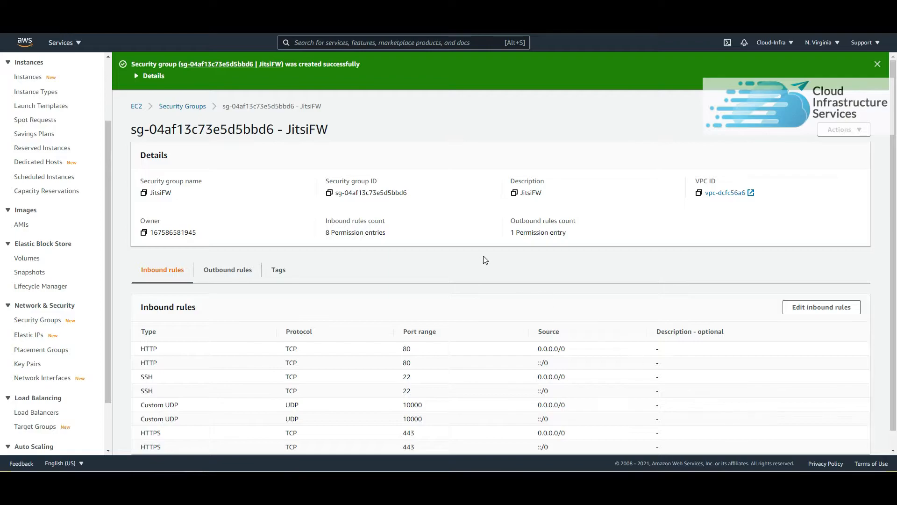
mouse_move(472, 166)
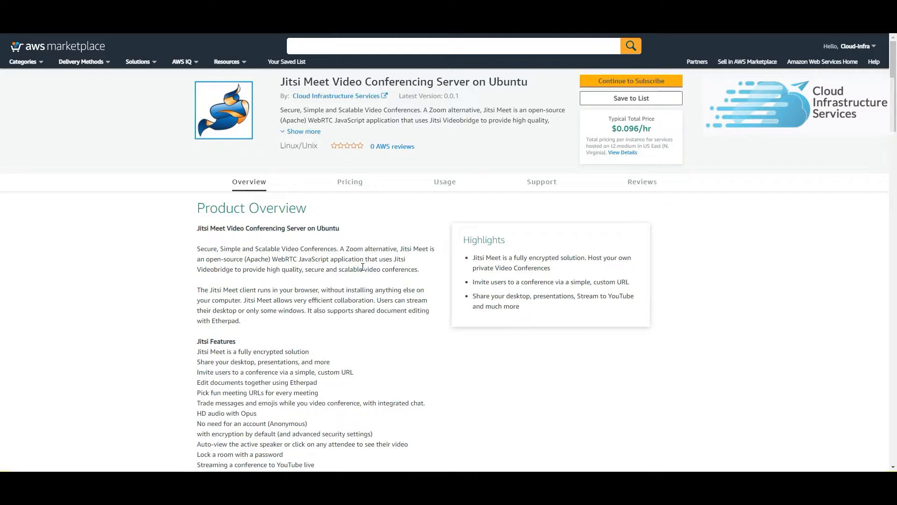
mouse_move(405, 143)
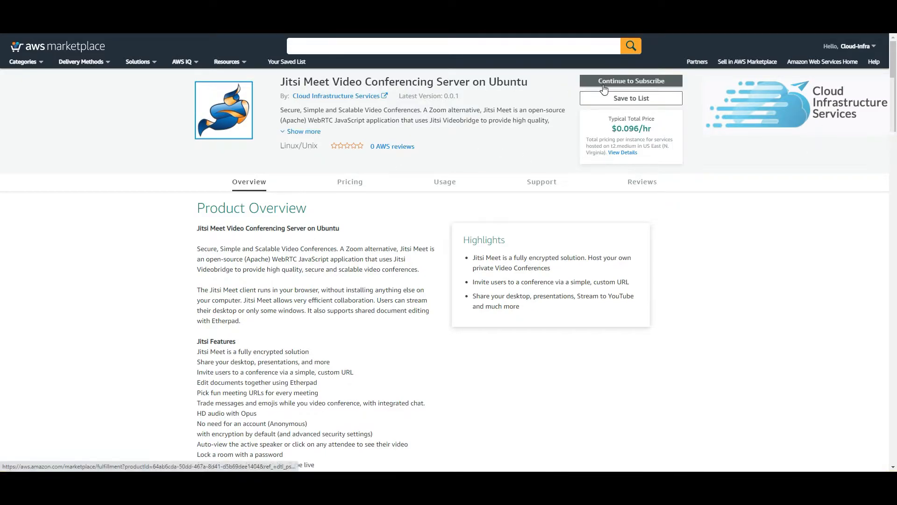
- Subscribe to Jitsi Meet on Ubuntu and accept the default t2.medium, US East configuration
click(631, 80)
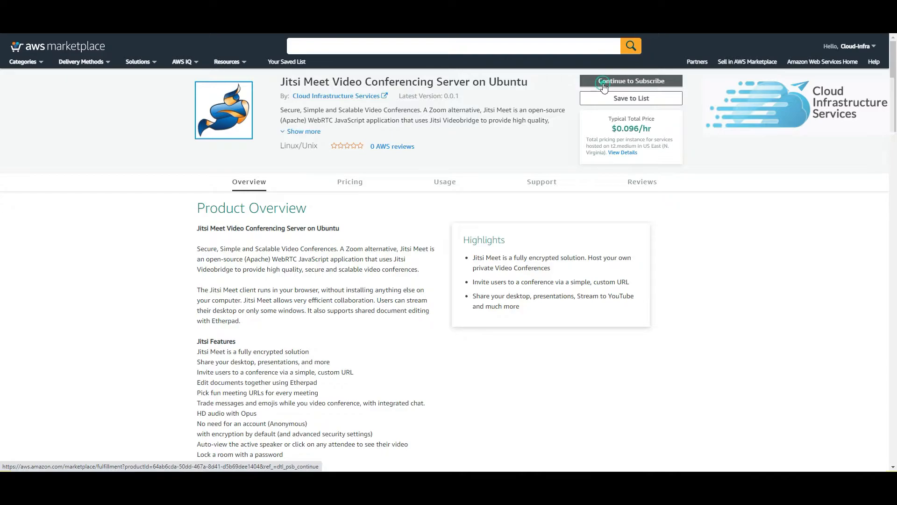
click(630, 80)
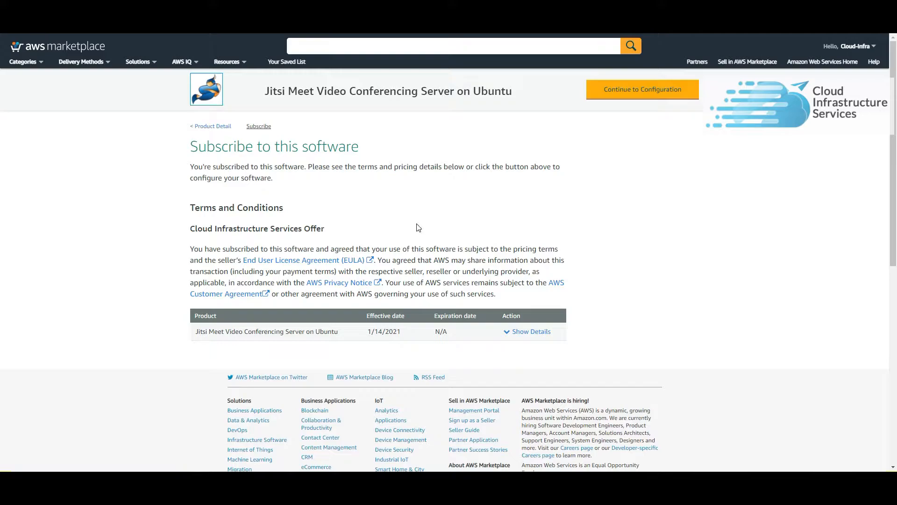
mouse_move(434, 365)
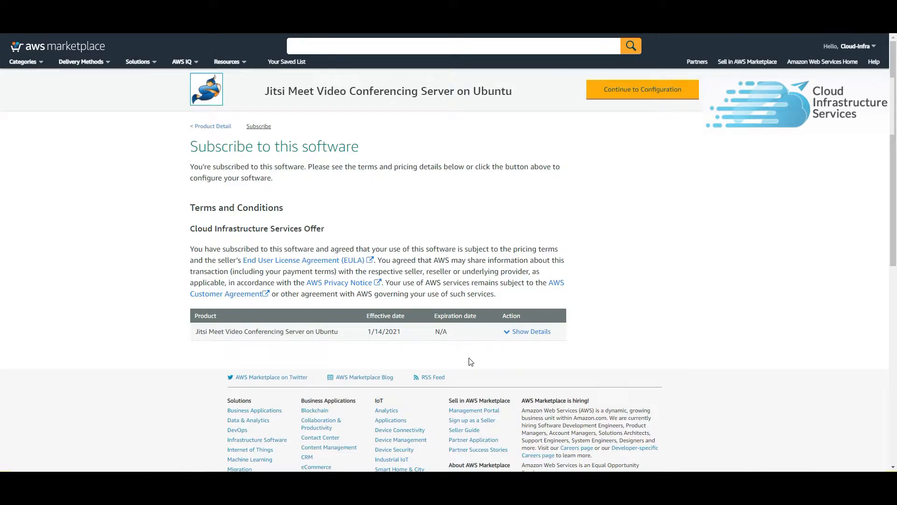
mouse_move(640, 138)
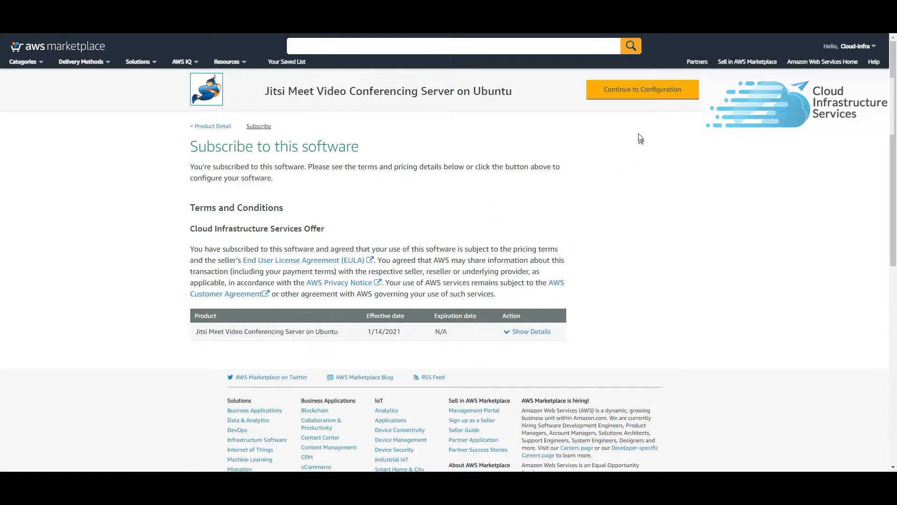
click(642, 89)
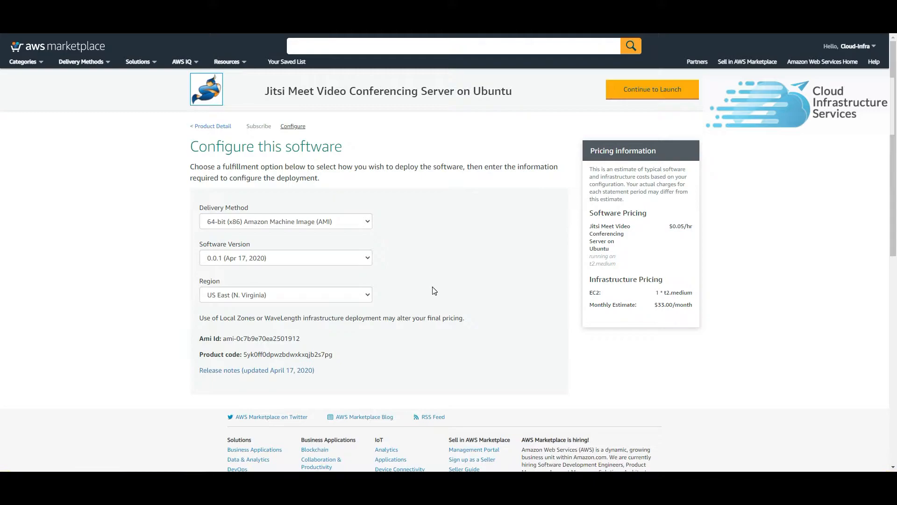
click(652, 90)
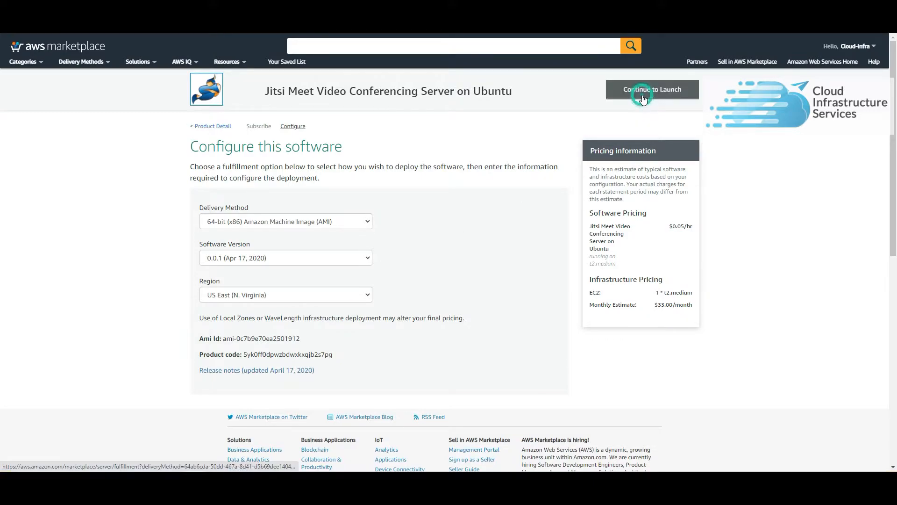
click(651, 90)
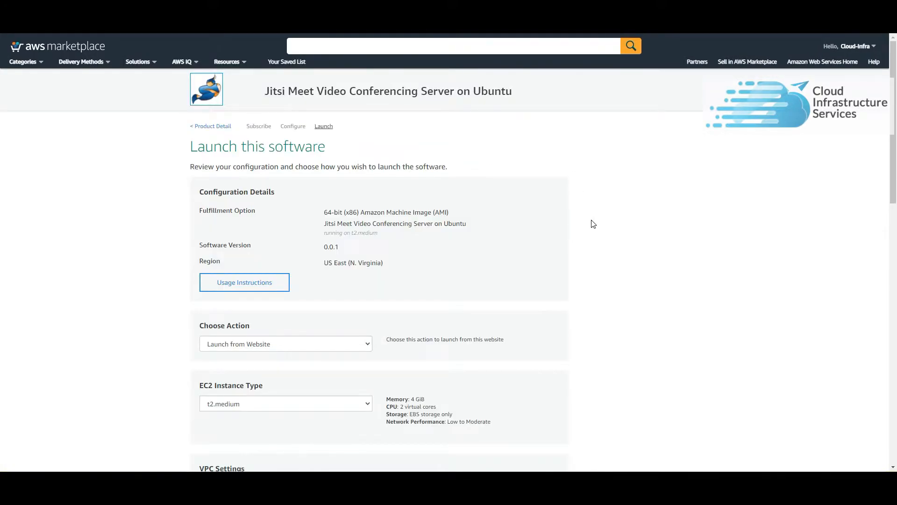
- Choose security group JitsiFW and key pair SSH_AWS, then launch the instance
scroll(down, 3)
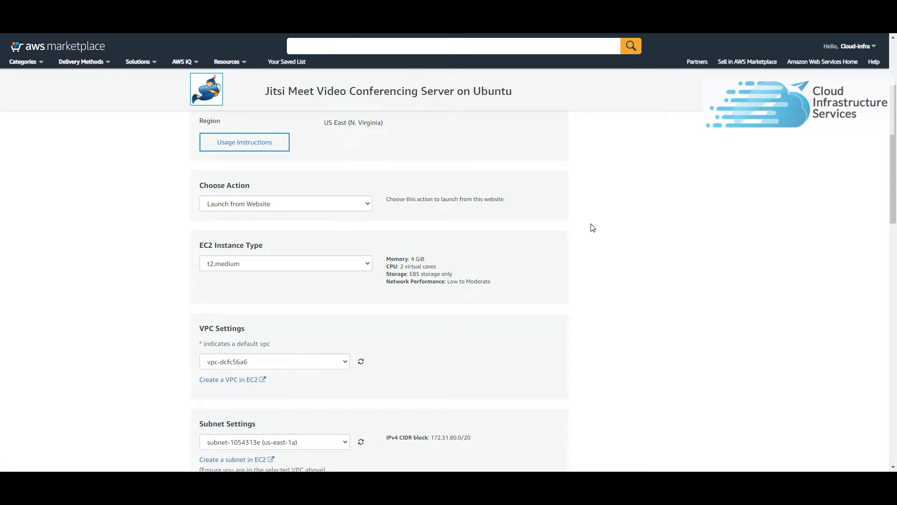
scroll(down, 3)
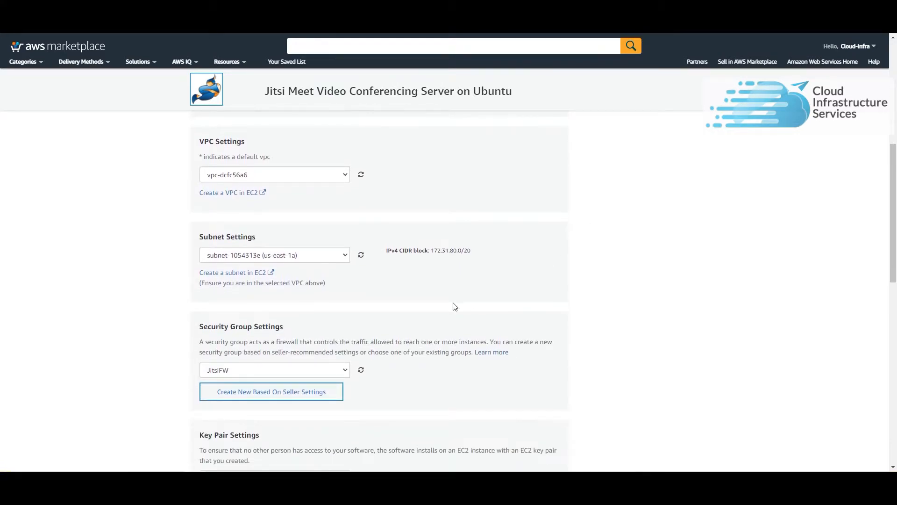
click(274, 370)
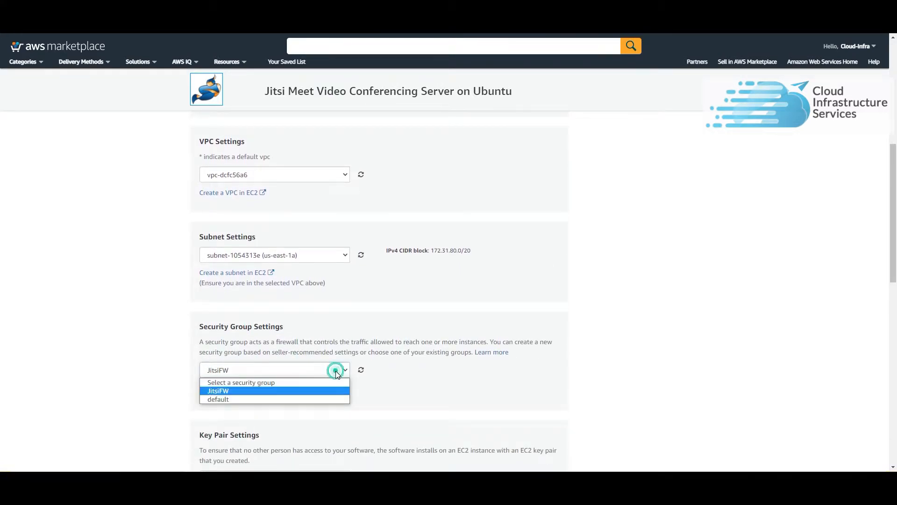
click(219, 390)
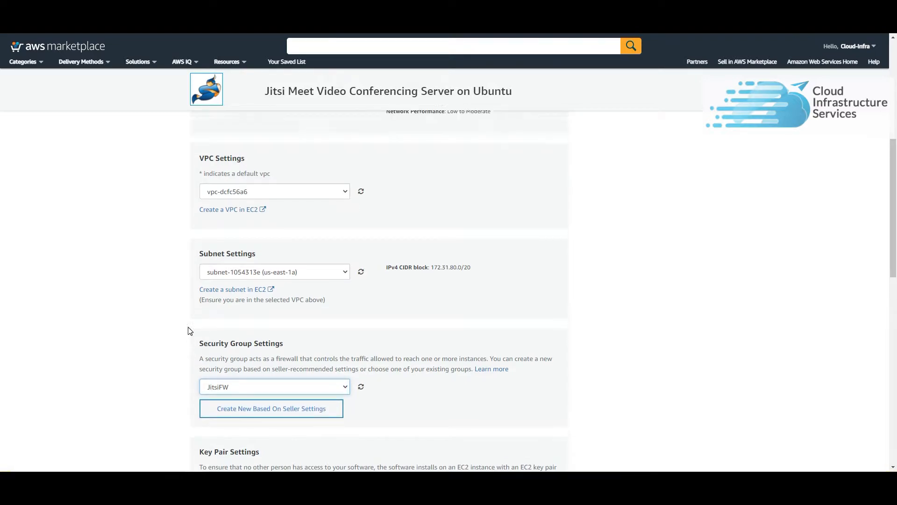
scroll(down, 3)
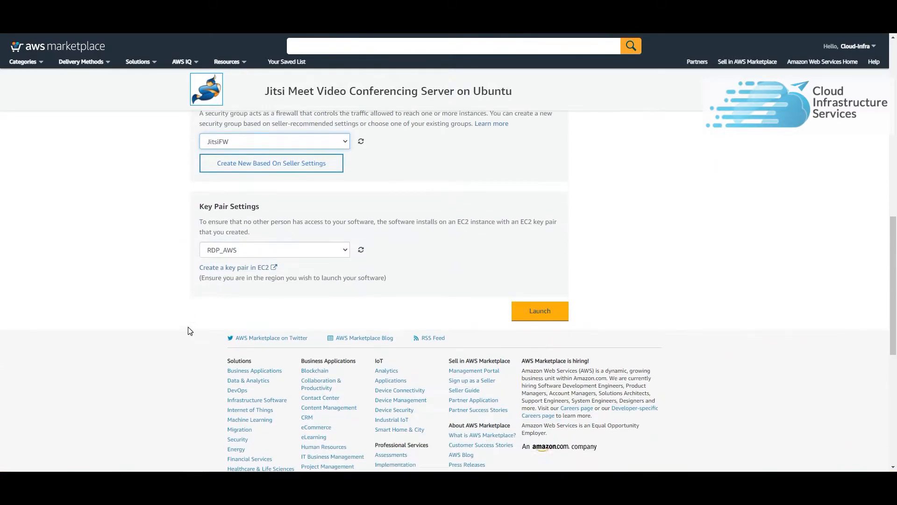
click(274, 249)
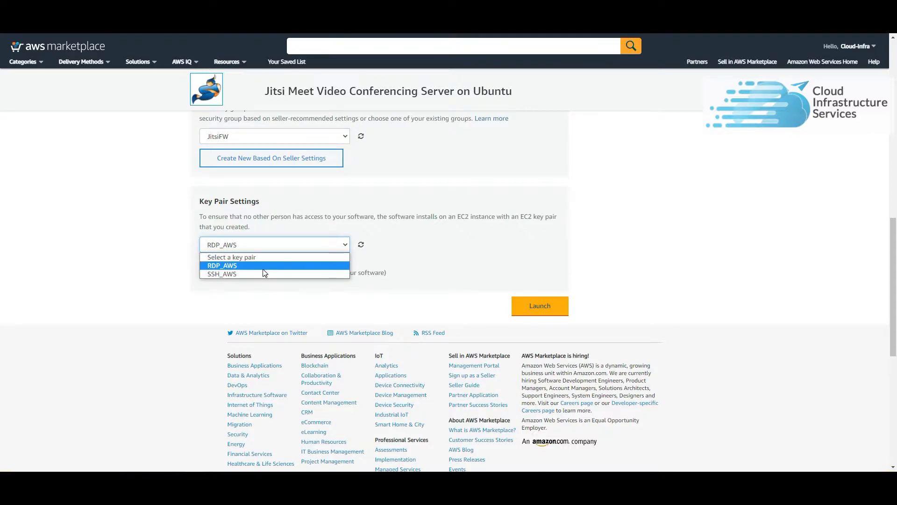
click(222, 273)
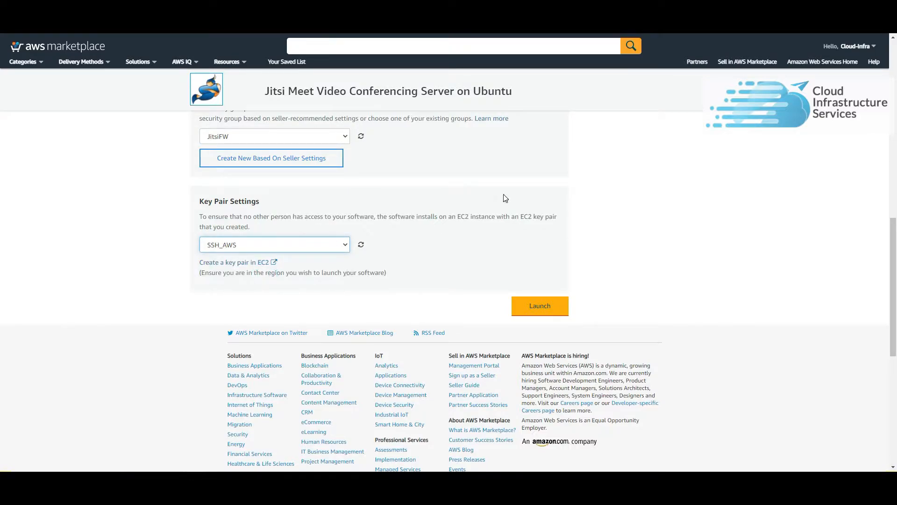
click(538, 305)
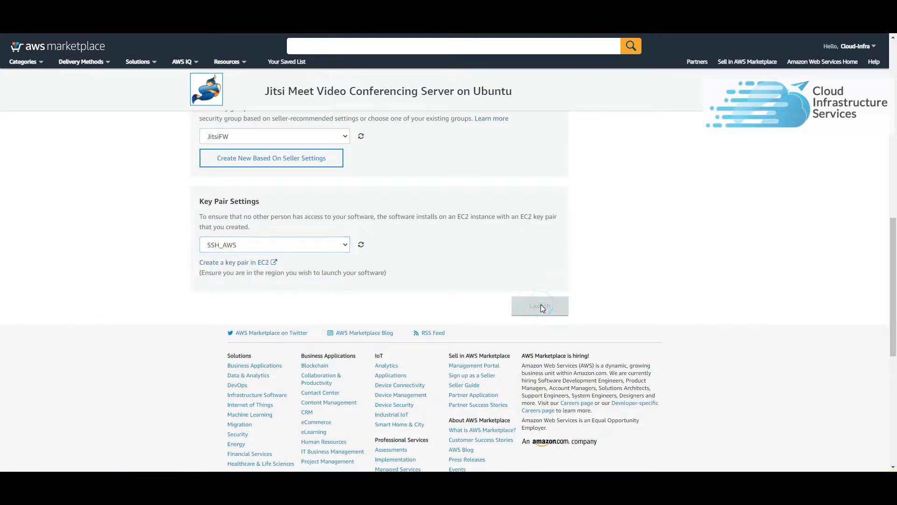
click(538, 306)
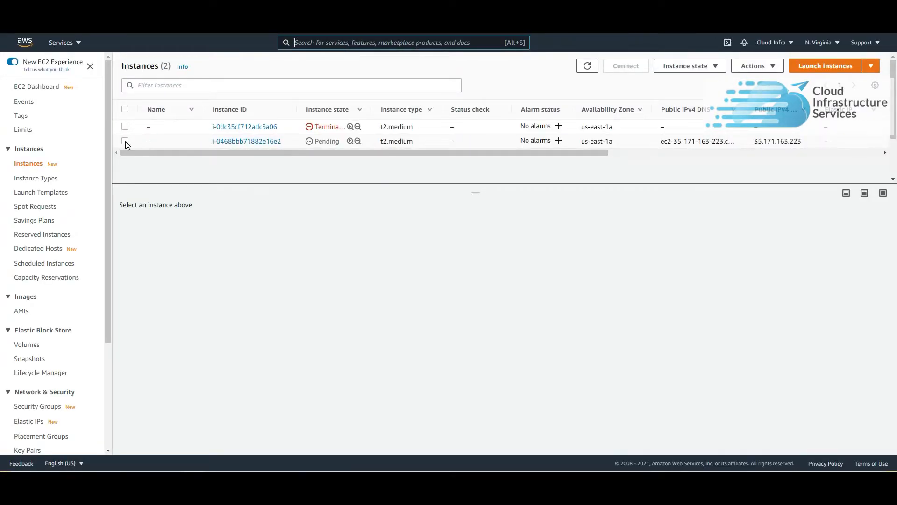
- Select the running Jitsi instance to show its details, public IPv4 35.171.163.223
click(125, 140)
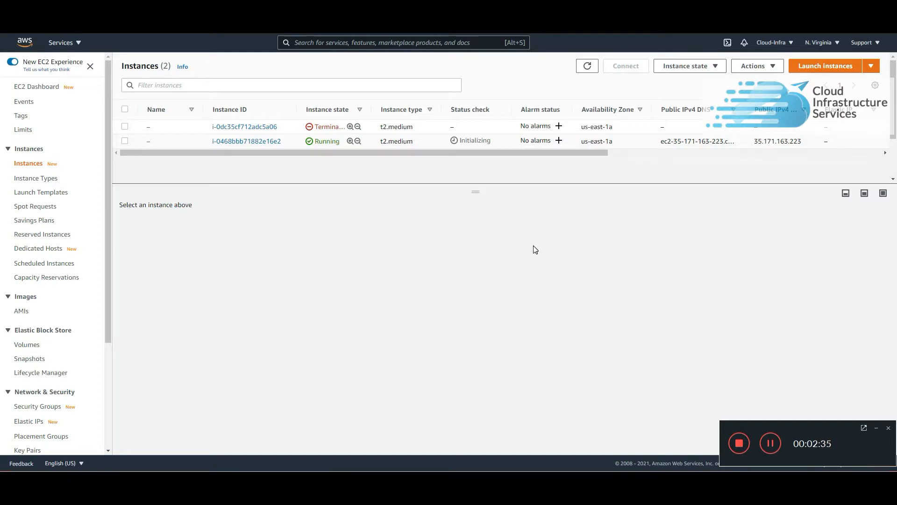
click(124, 141)
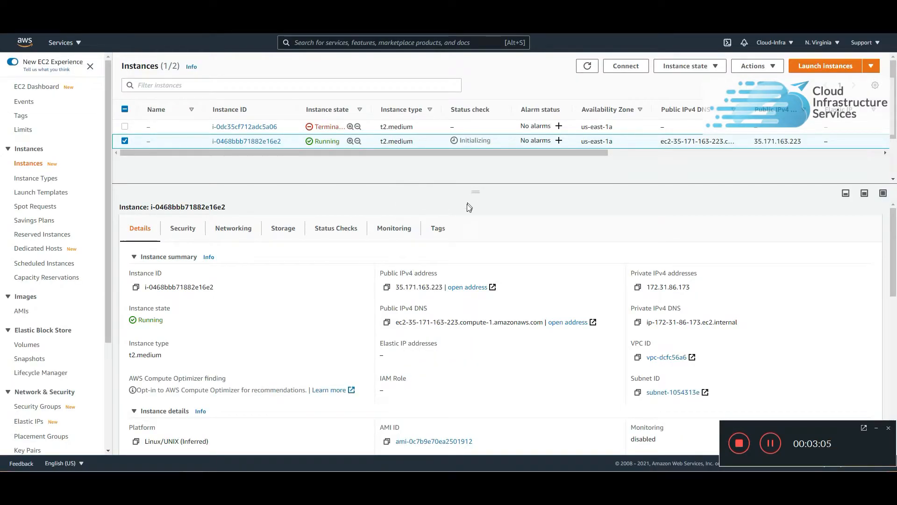
- Connect PuTTY to 35.171.163.223 using the .ppk private key for SSH authentication
click(387, 286)
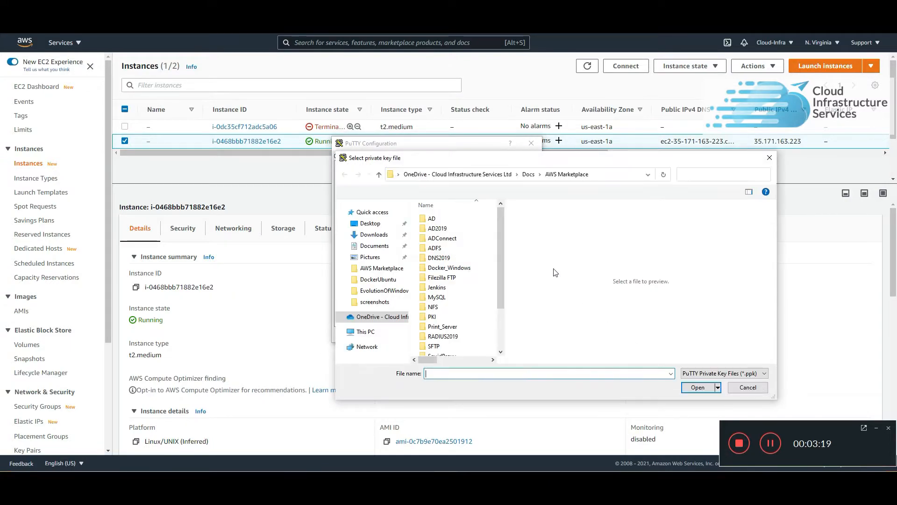
click(457, 349)
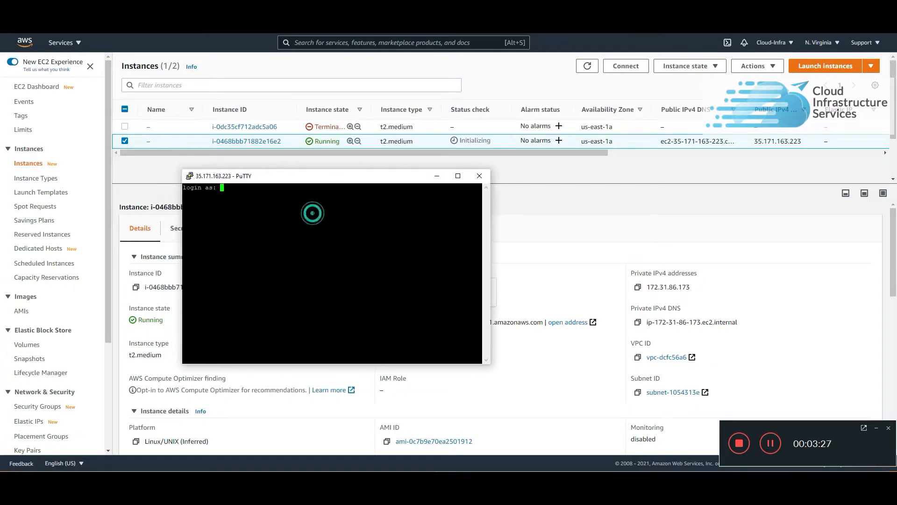
- Log in as ubuntu, run sudo apt update, then attempt sudo apt upgrade -y
text(U)
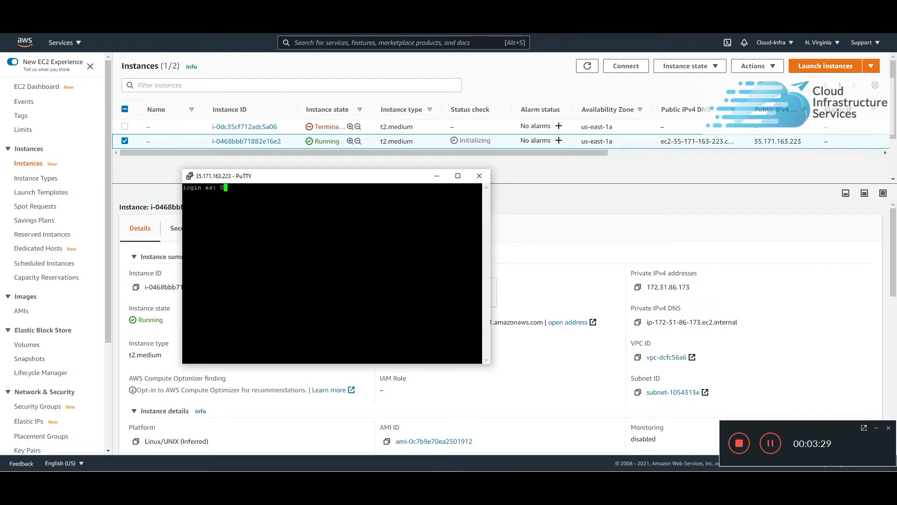
text(buntu)
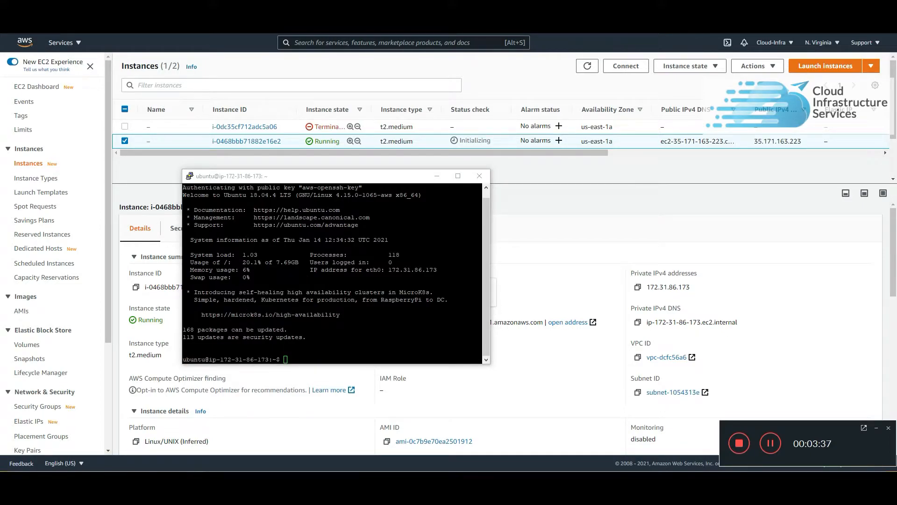
text(sudo apt update)
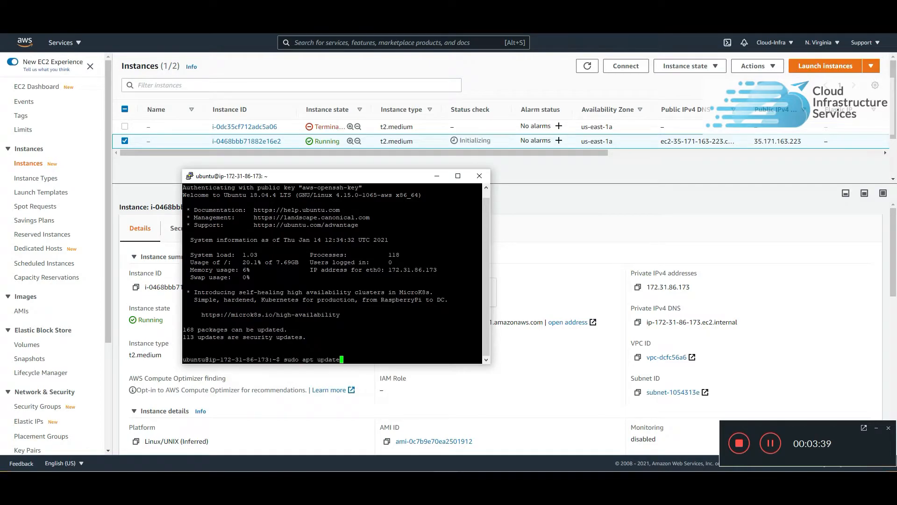
key(enter)
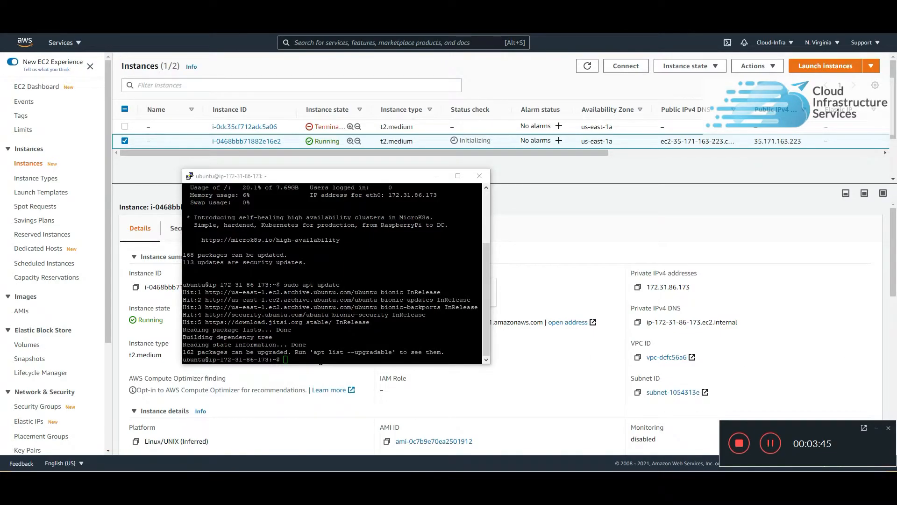
text(sudo apt upgrade -y)
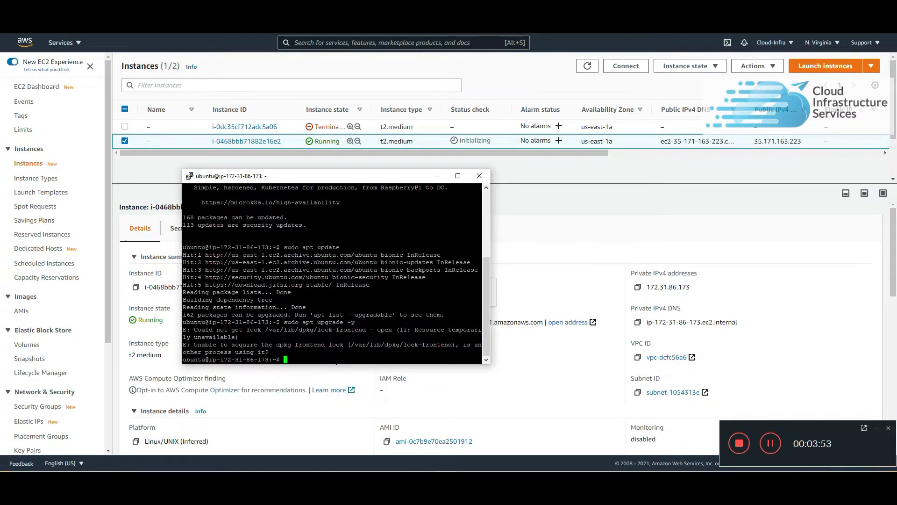
text(sudo)
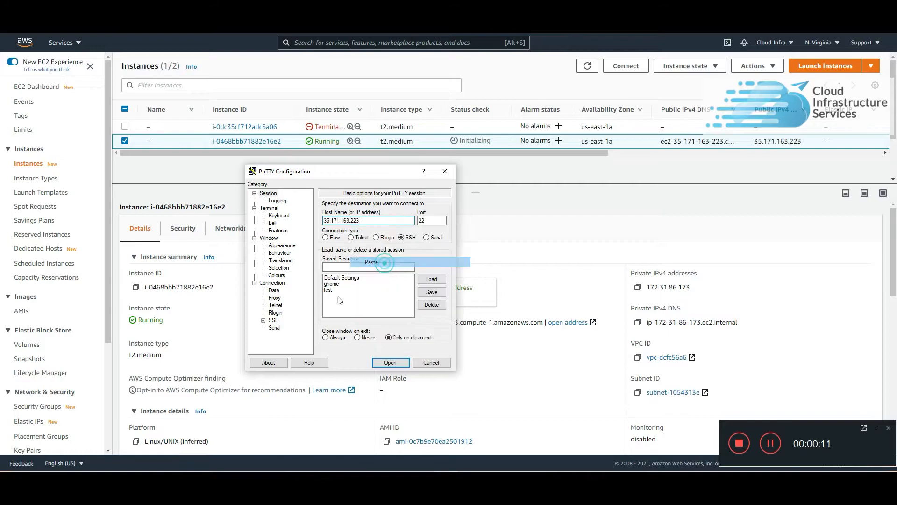
- Set the private key file under SSH authentication and log in as ubuntu
click(283, 313)
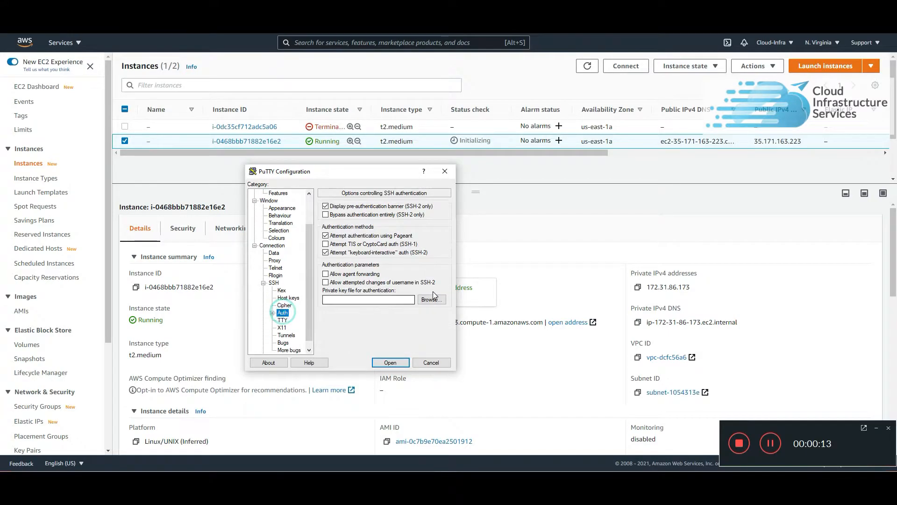
click(430, 299)
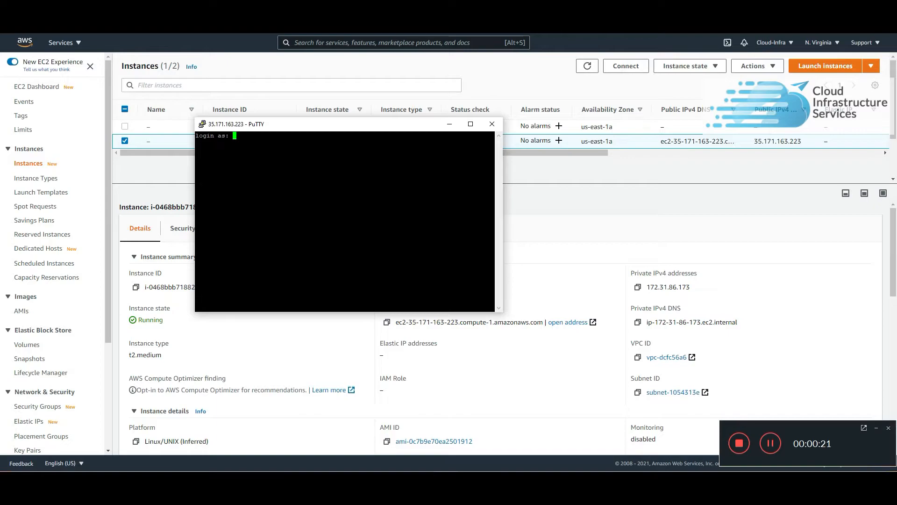
text(ubuntu)
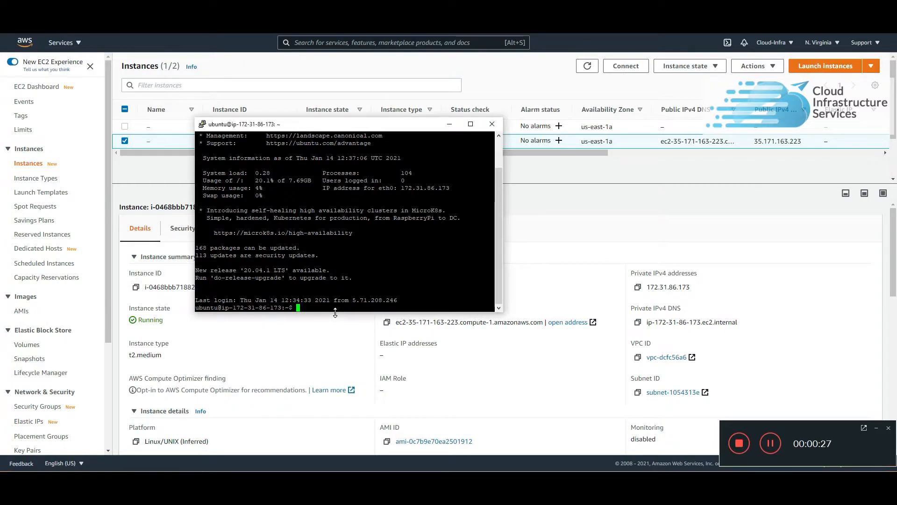
- Start upgrading the server's packages with sudo apt upgrade -y
text(sudo apt upgrade -y)
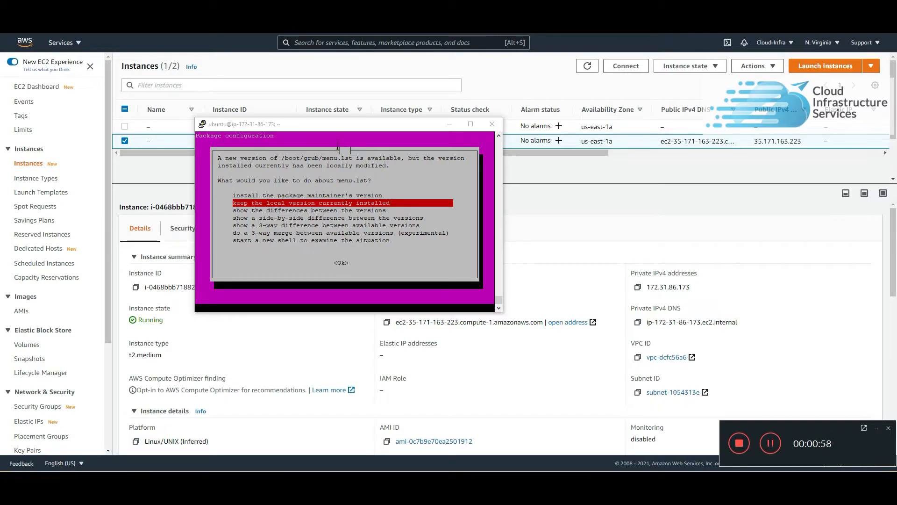
mouse_move(357, 170)
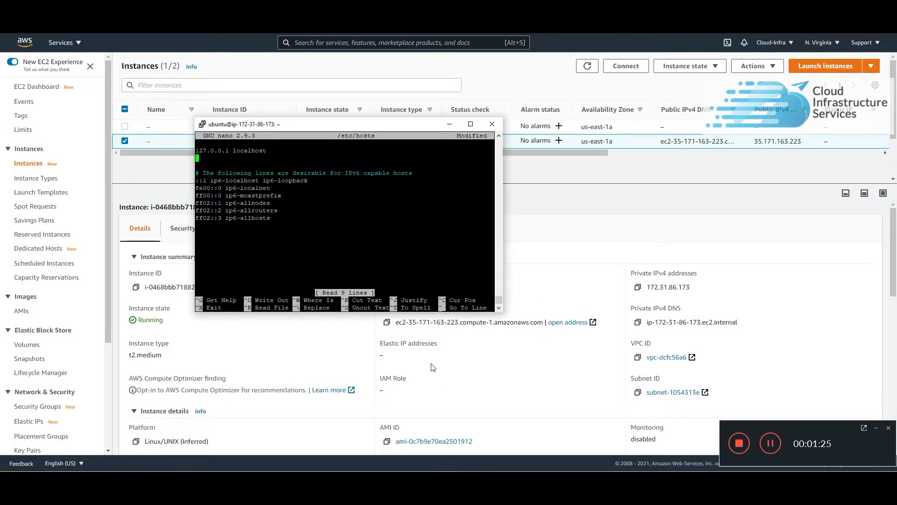
- Add '35.171.163.223 localhost' to /etc/hosts, then save and exit nano
text(35.171.163.223 localhost)
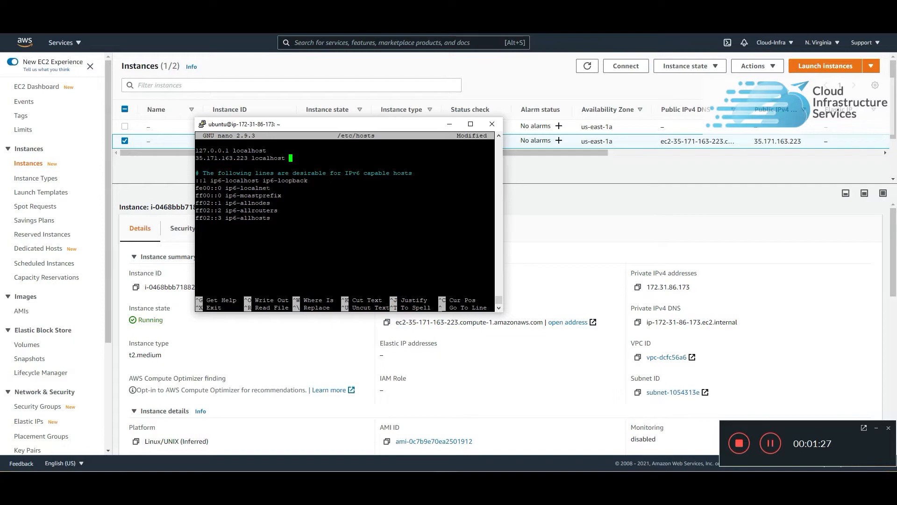
text(mydo)
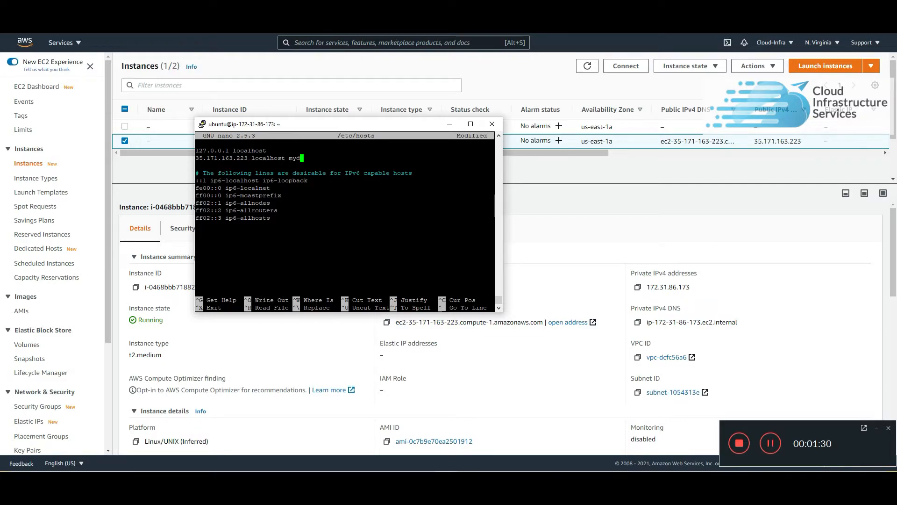
text(domain.com)
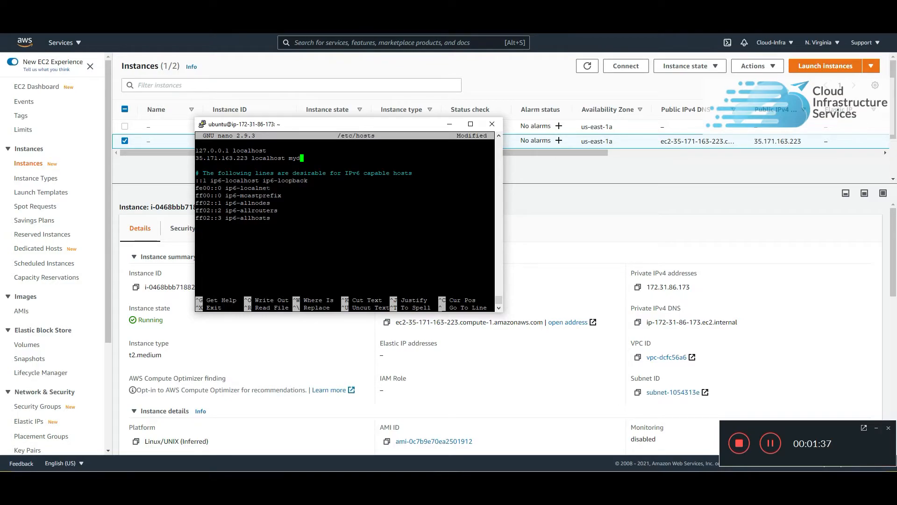
key(Backspace)
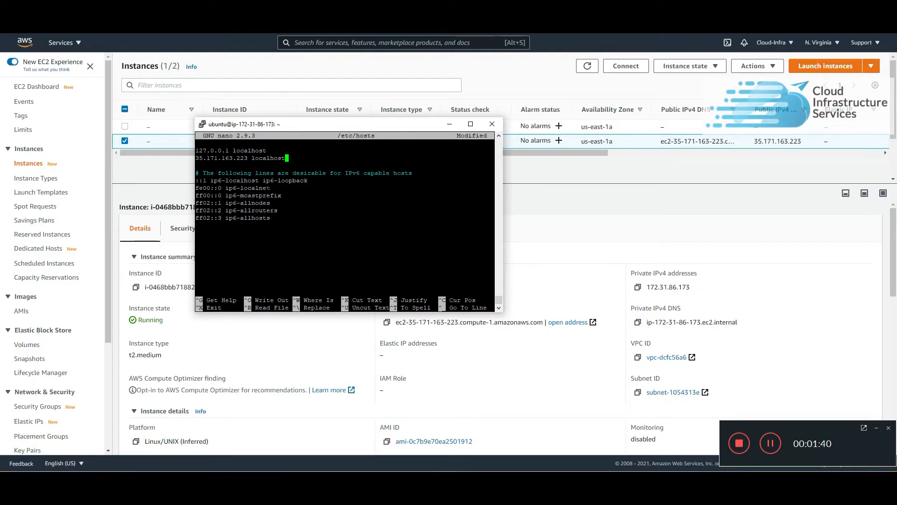
key(ctrl+o)
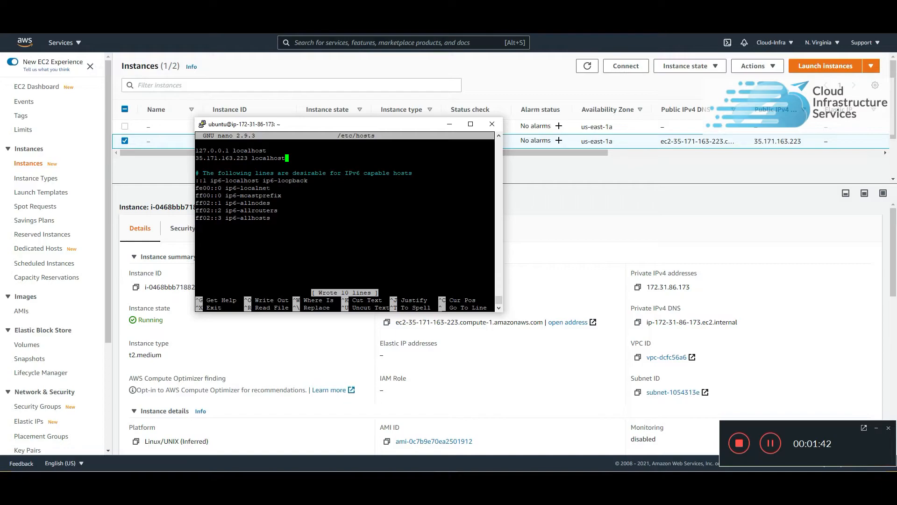
key(ctrl+x)
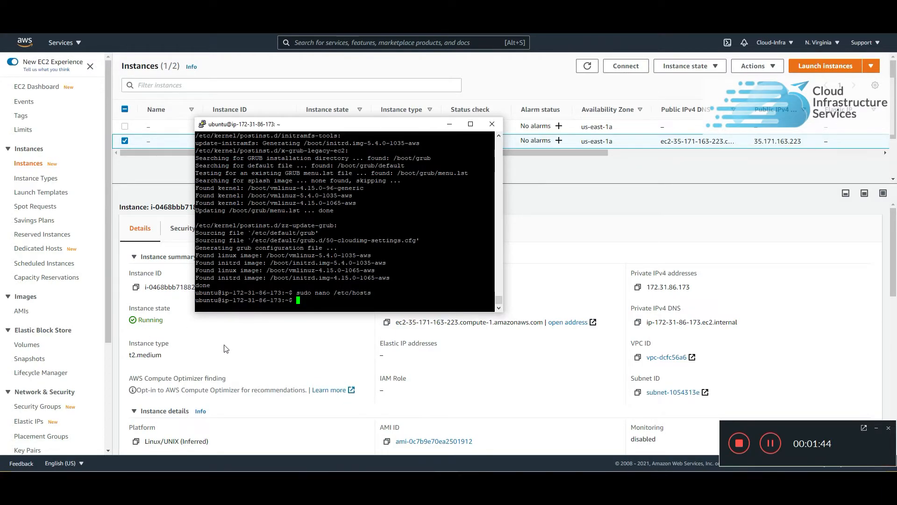
mouse_move(265, 360)
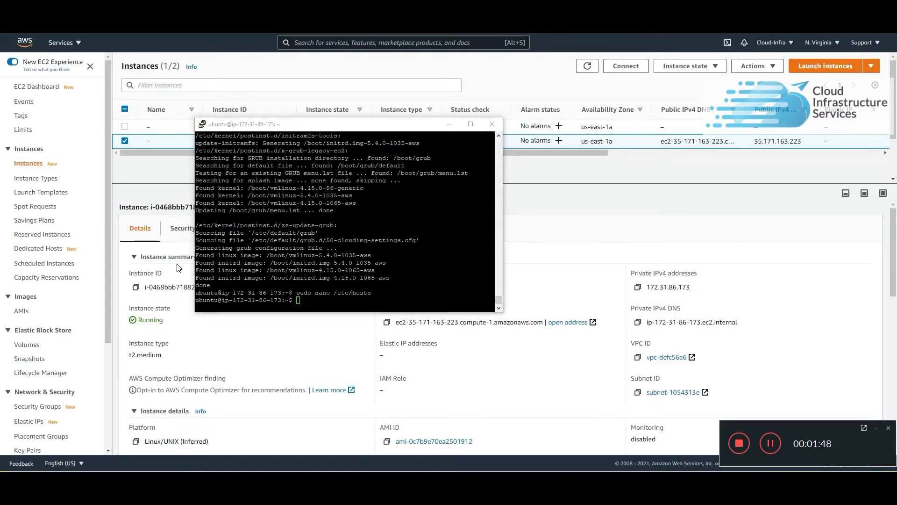
- Install jitsi-meet with hostname 35.171.163.223, then run the Let's Encrypt certificate script
text(sudo apt-get -y install jitsi-meet)
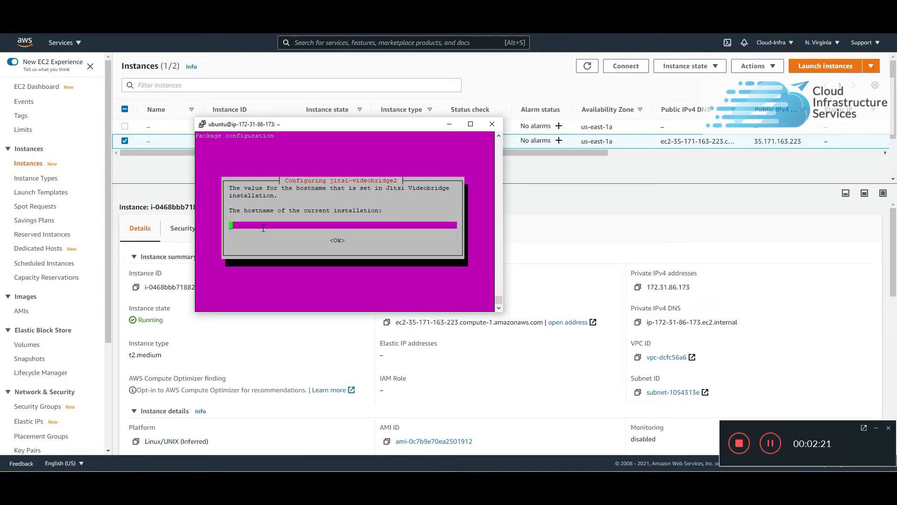
text(35.171.163.223)
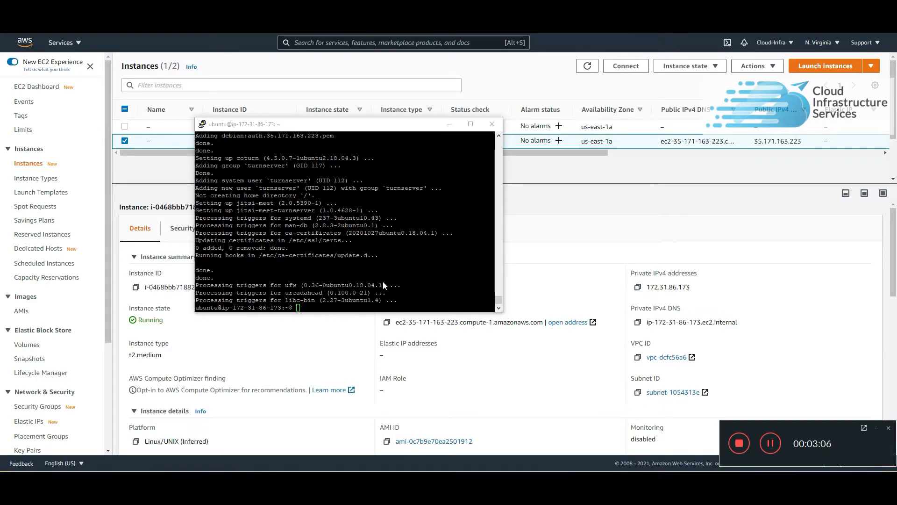
mouse_move(207, 281)
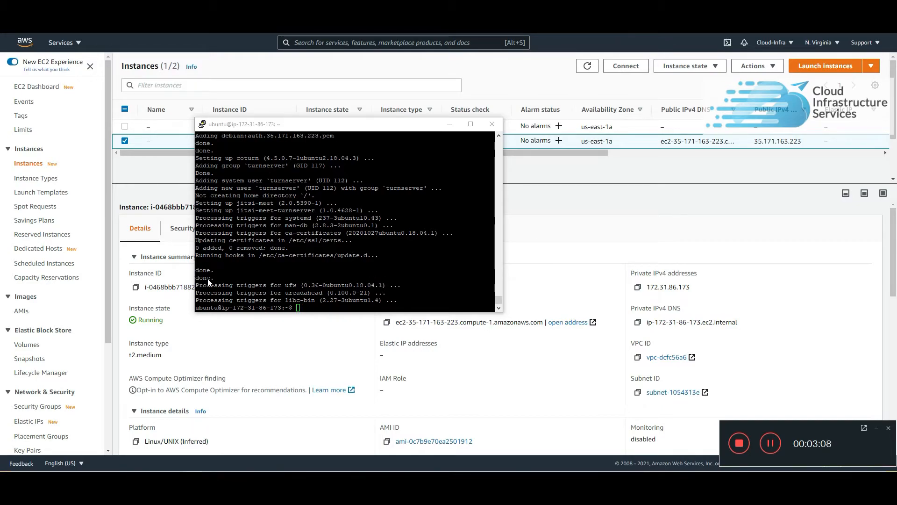
text(sudo /usr/share/jitsi-meet/scripts/install-letsencrypt-cert.sh)
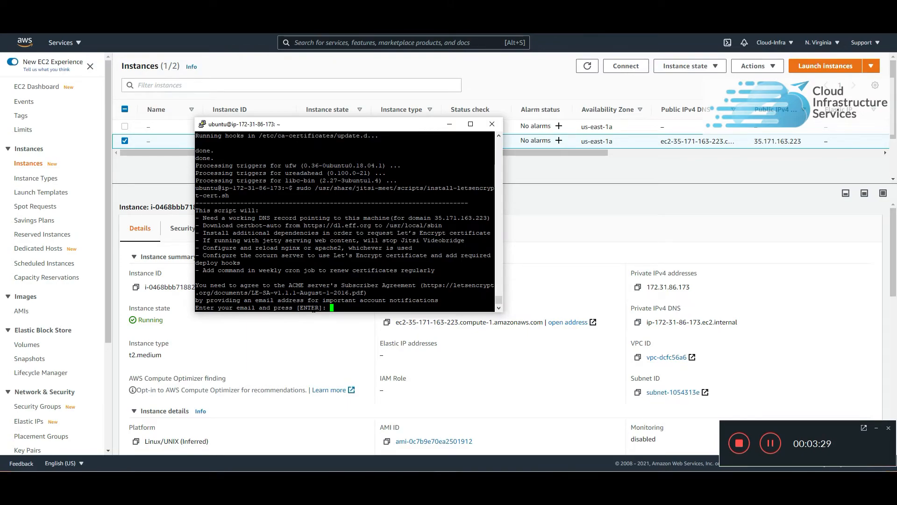
- Enter a test email address at the certificate script's prompt
text(test)
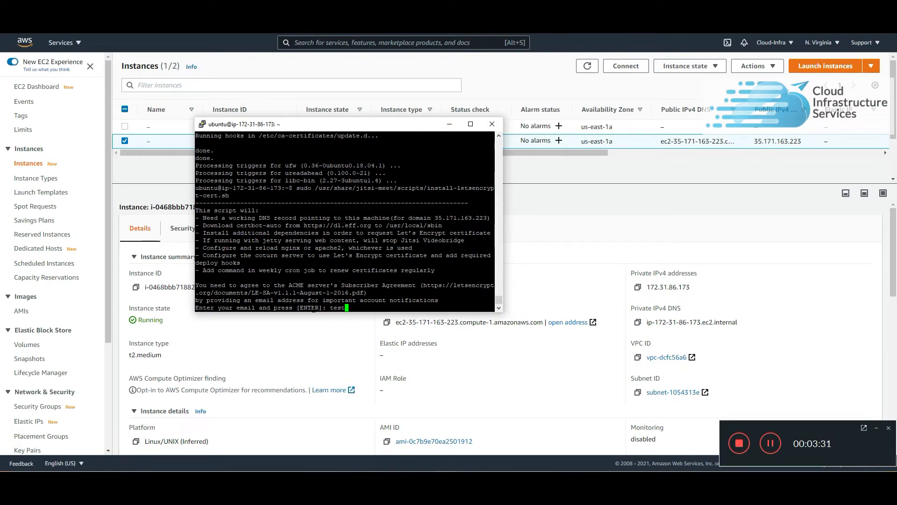
text(@)
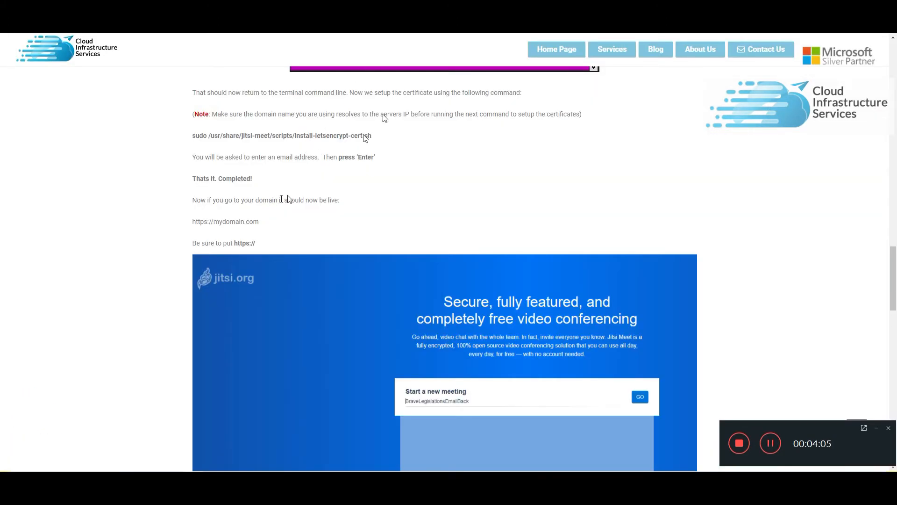
- Scroll the tutorial down to its final step
scroll(down, 3)
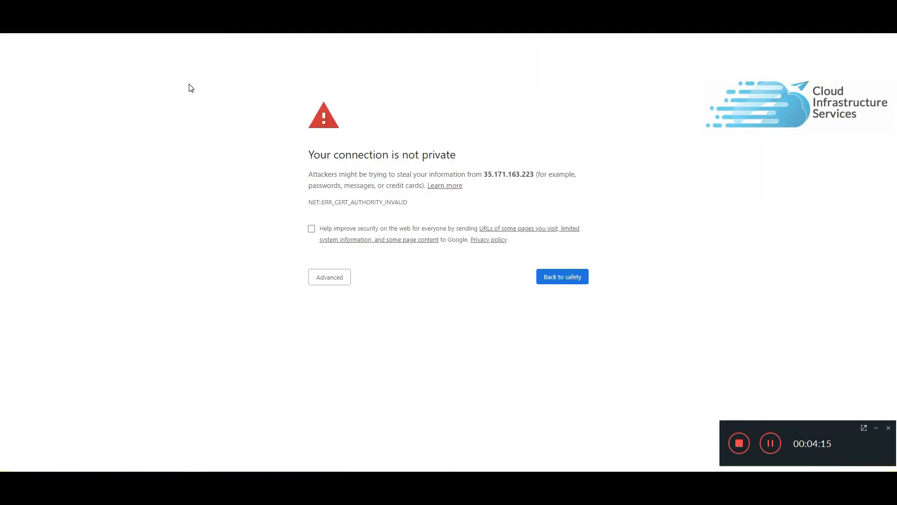
- Bypass the certificate warning and proceed to 35.171.163.223
click(329, 277)
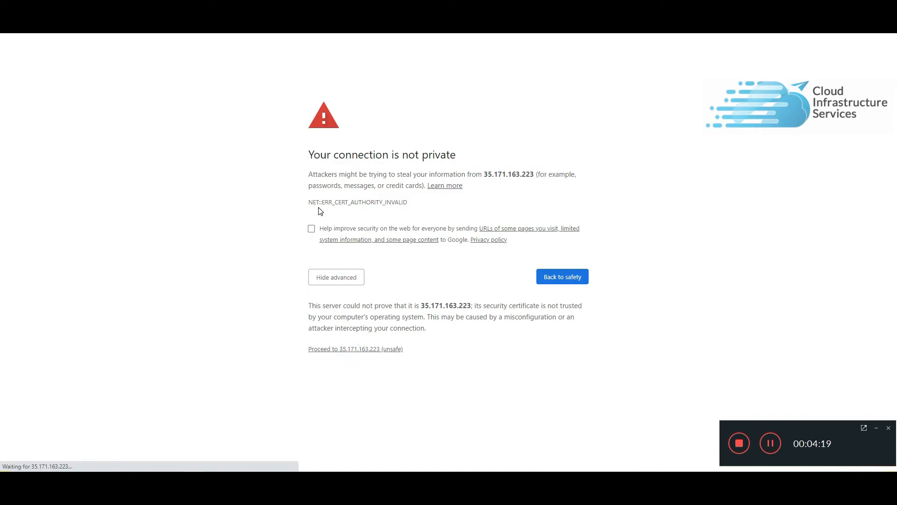
click(355, 348)
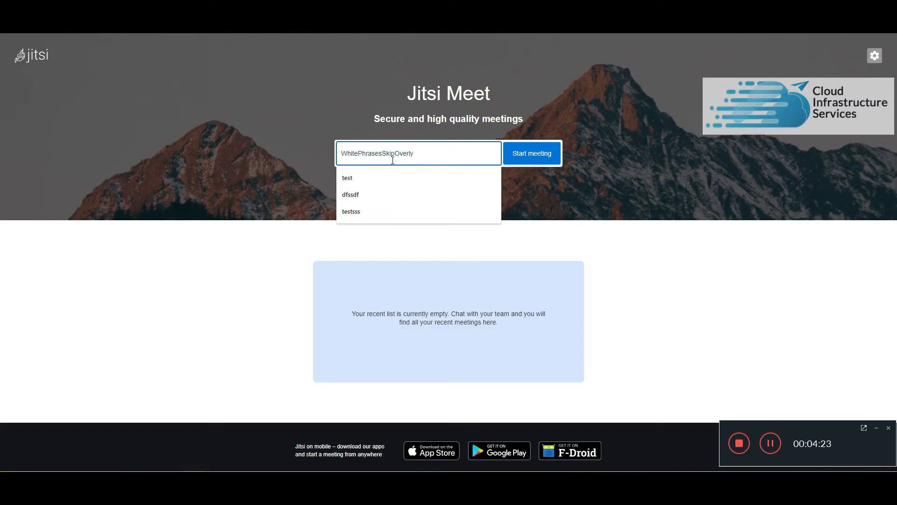
- Start the 'testroom' meeting, allow microphone and camera, and show the invite options
text(testroom)
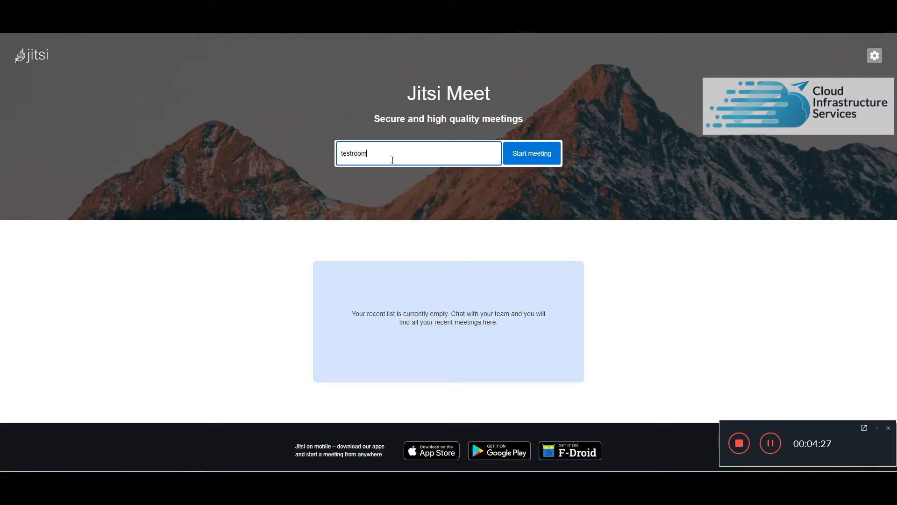
click(531, 153)
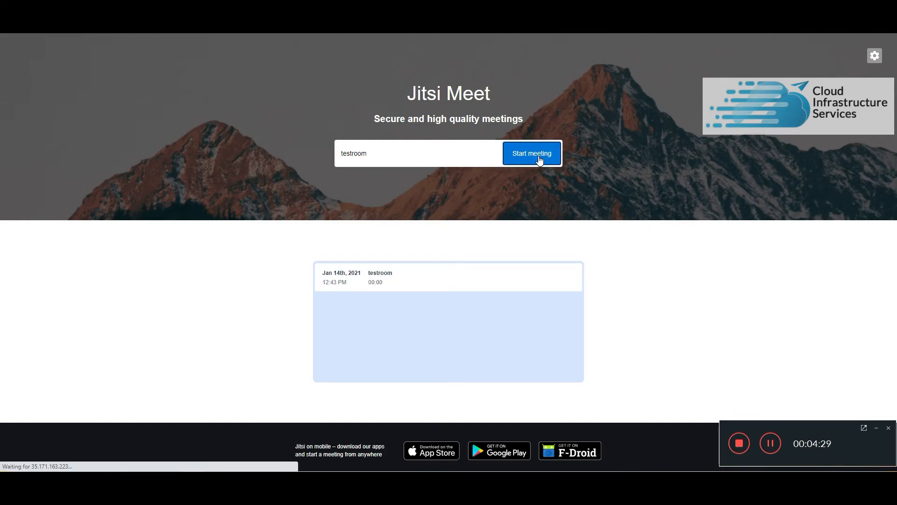
click(530, 152)
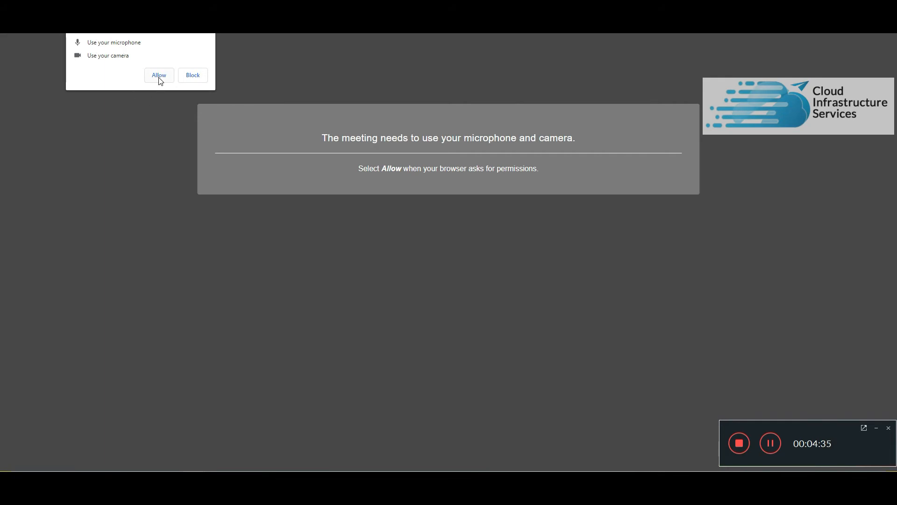
click(158, 75)
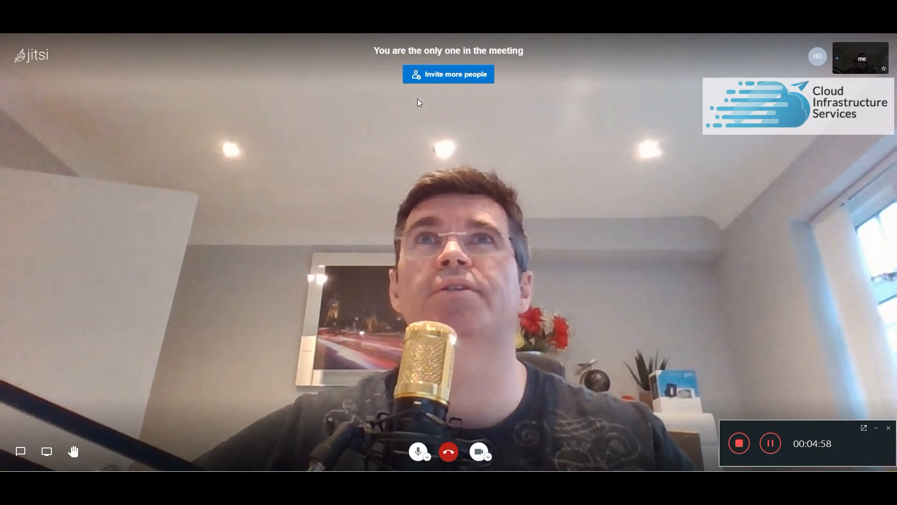
click(448, 74)
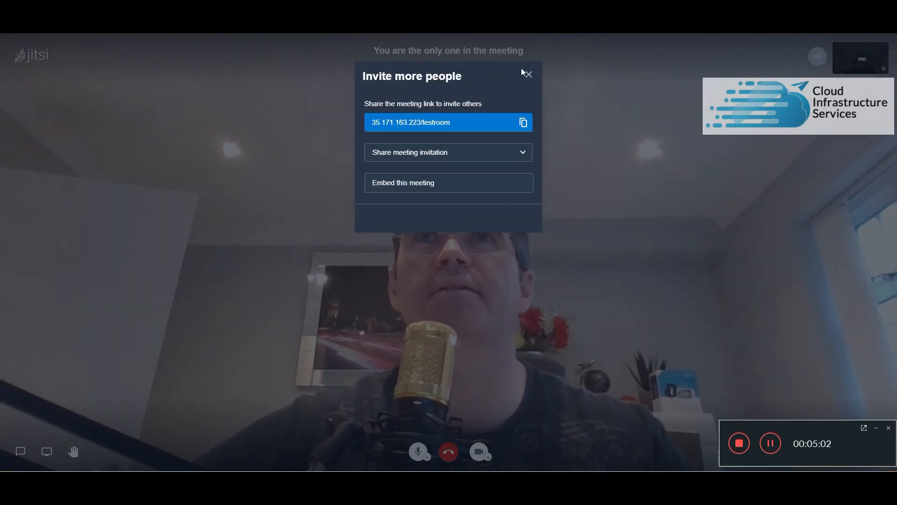
click(527, 74)
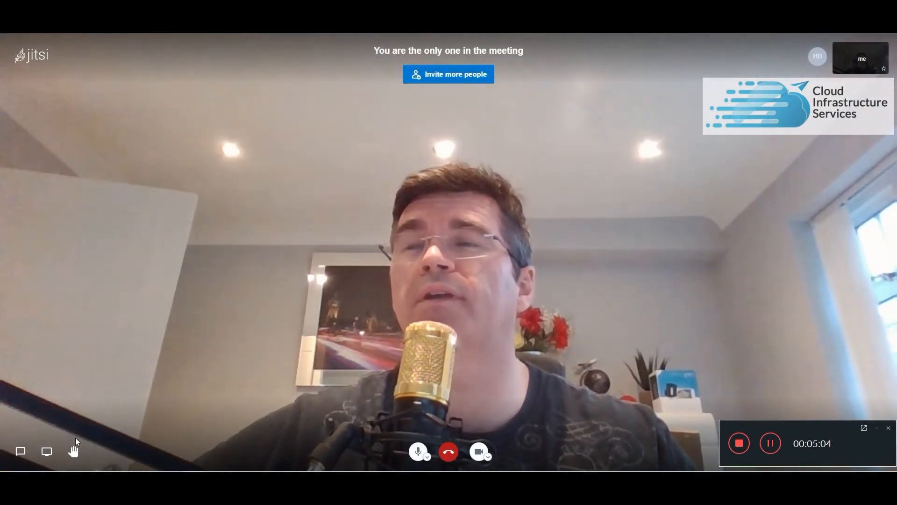
mouse_move(46, 452)
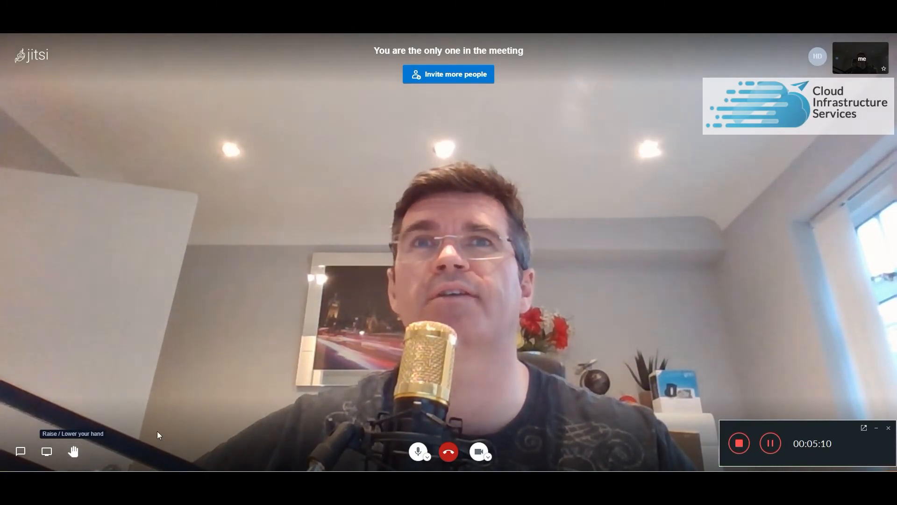
mouse_move(860, 211)
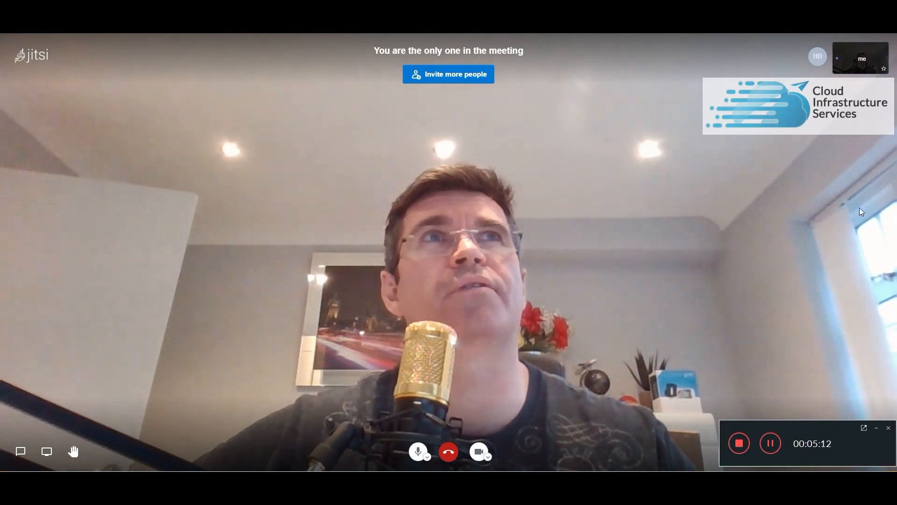